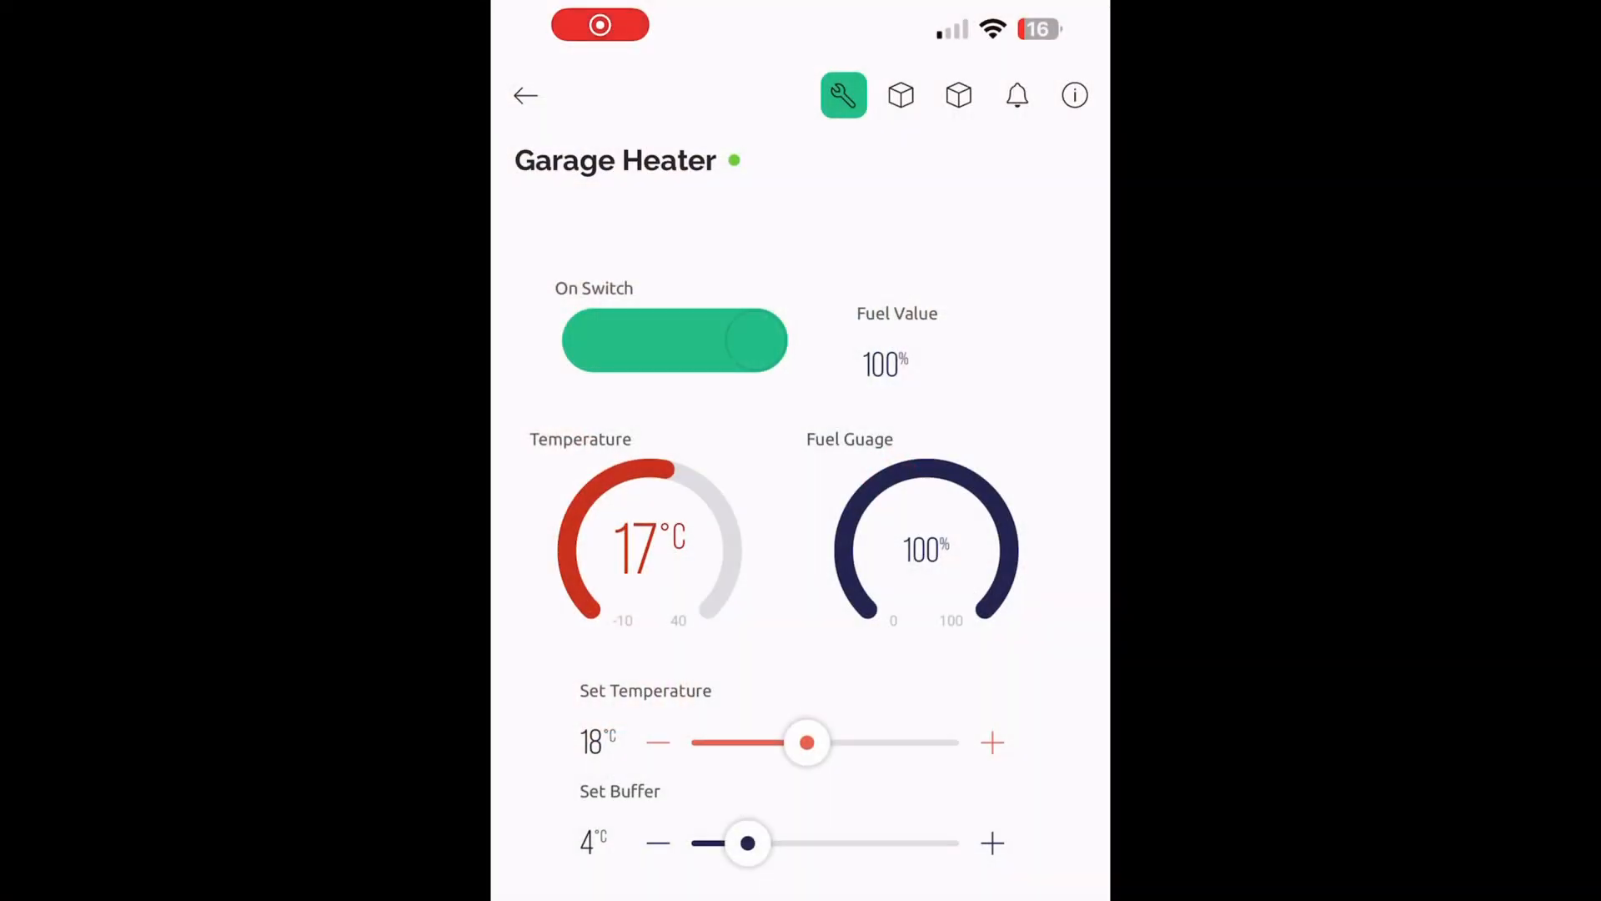
Step: Cycle the Garage Heater On Switch off and on, then set buffer to 4°C and temperature to 19°C
click(674, 341)
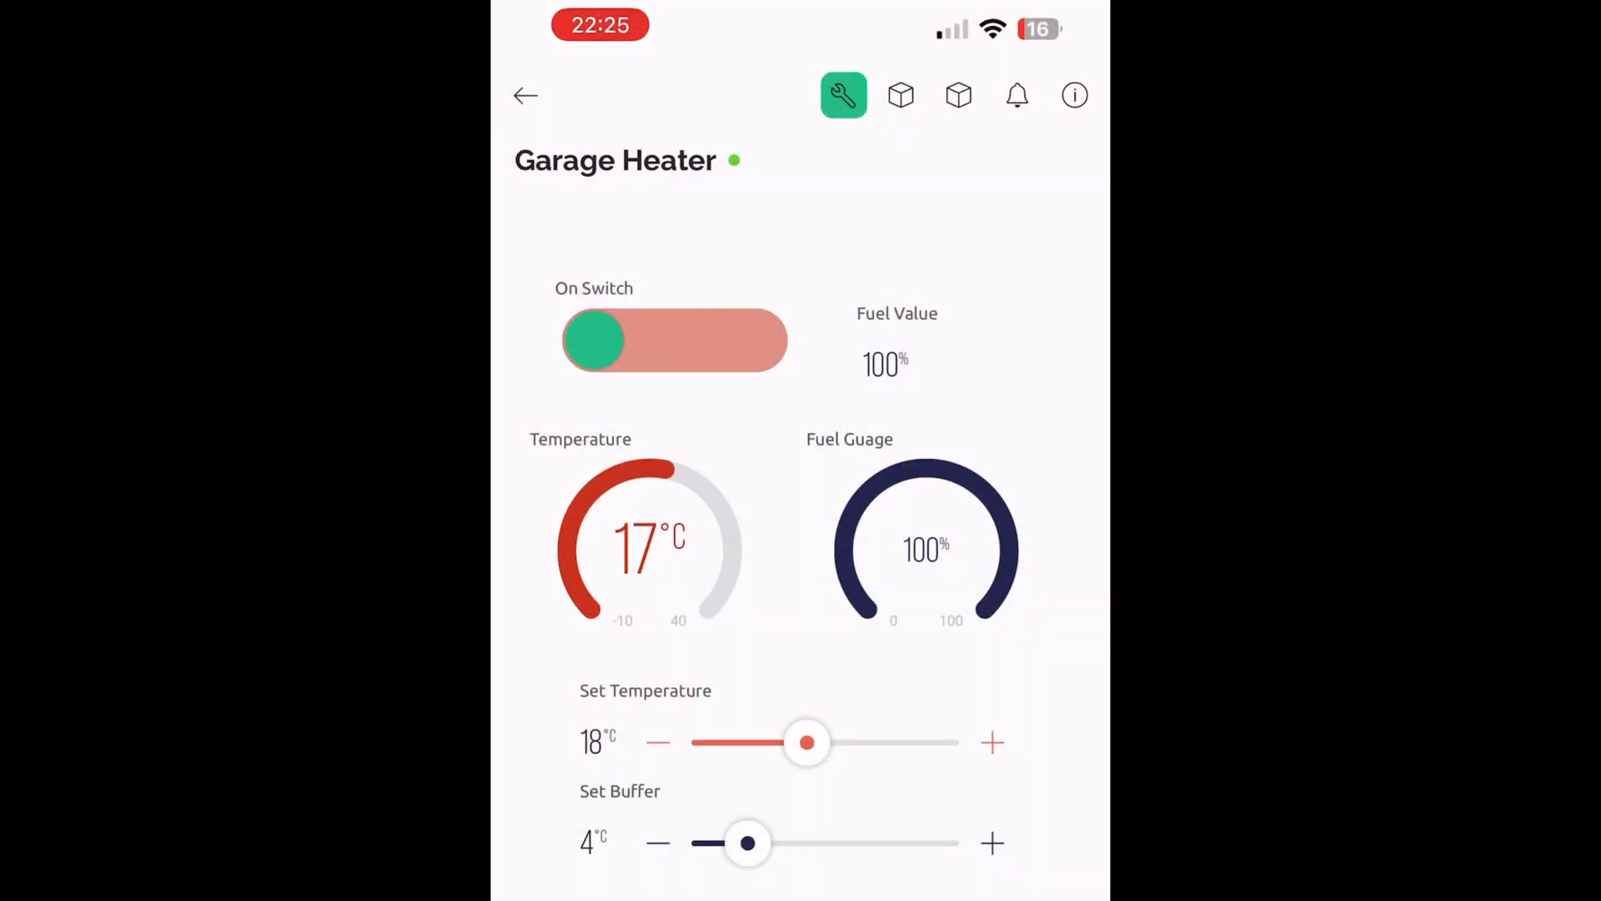
click(674, 341)
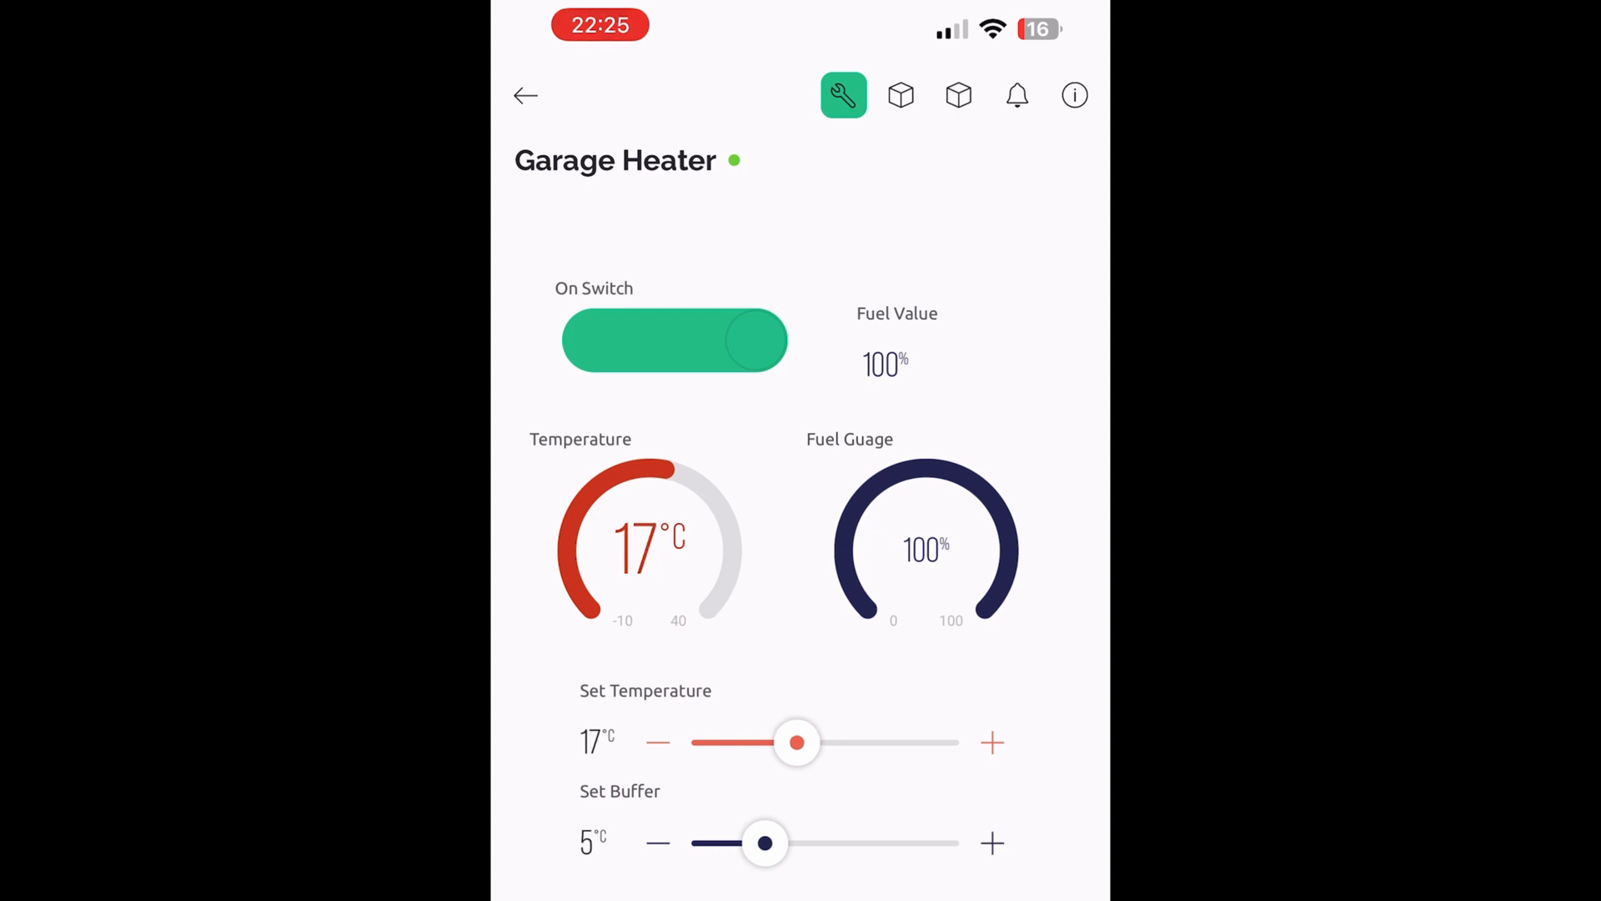
drag(764, 842, 747, 843)
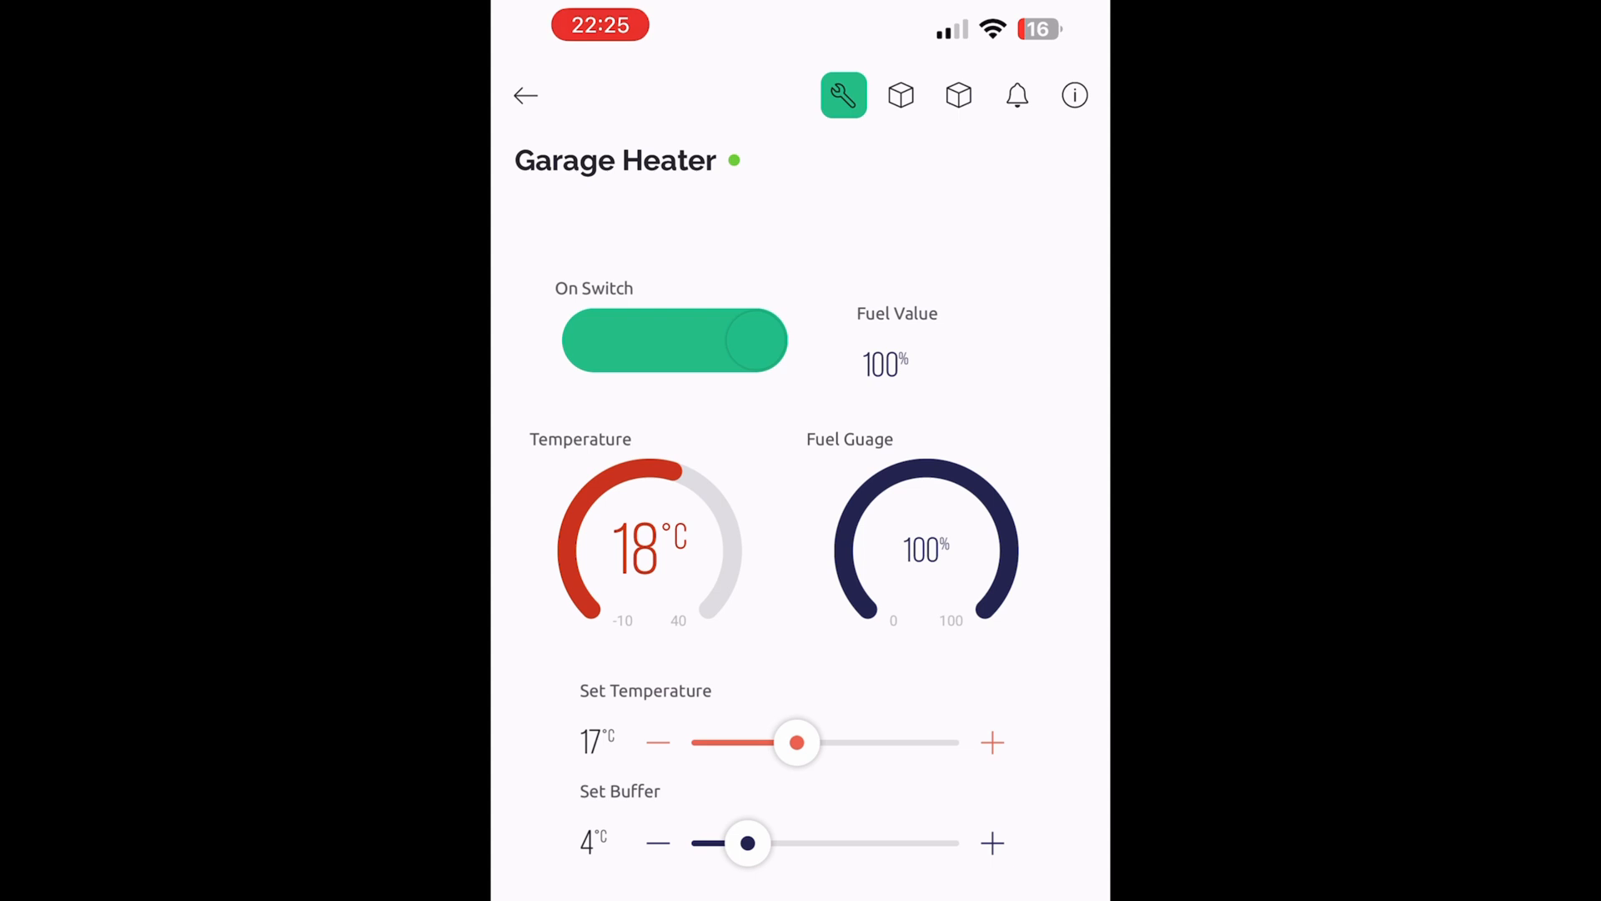
drag(797, 742, 807, 742)
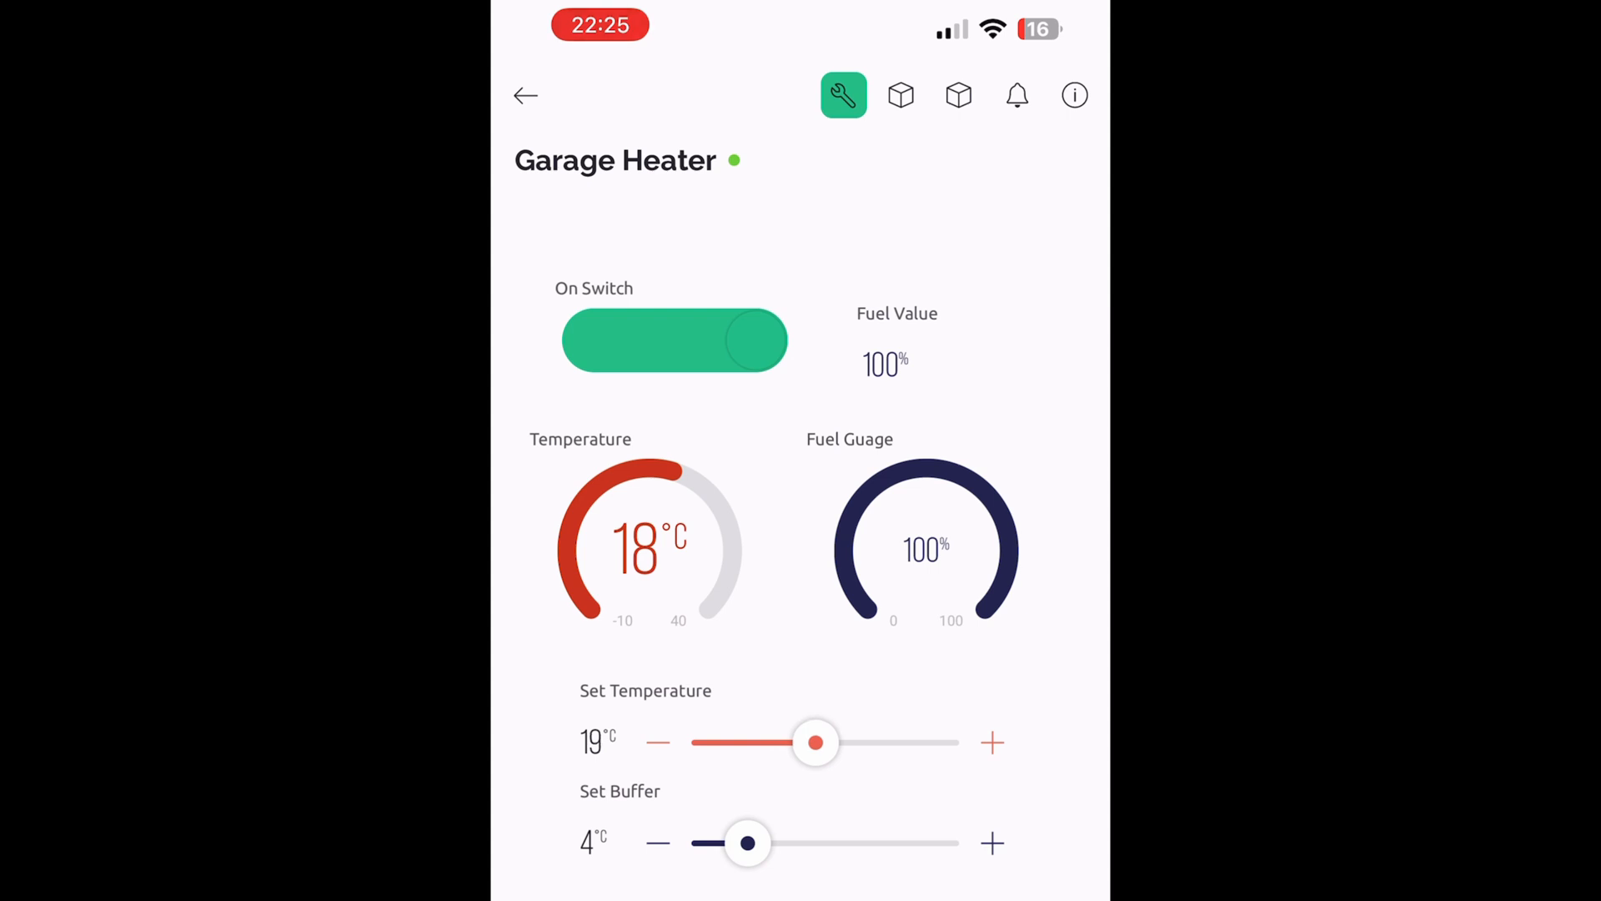
scroll(down, 3)
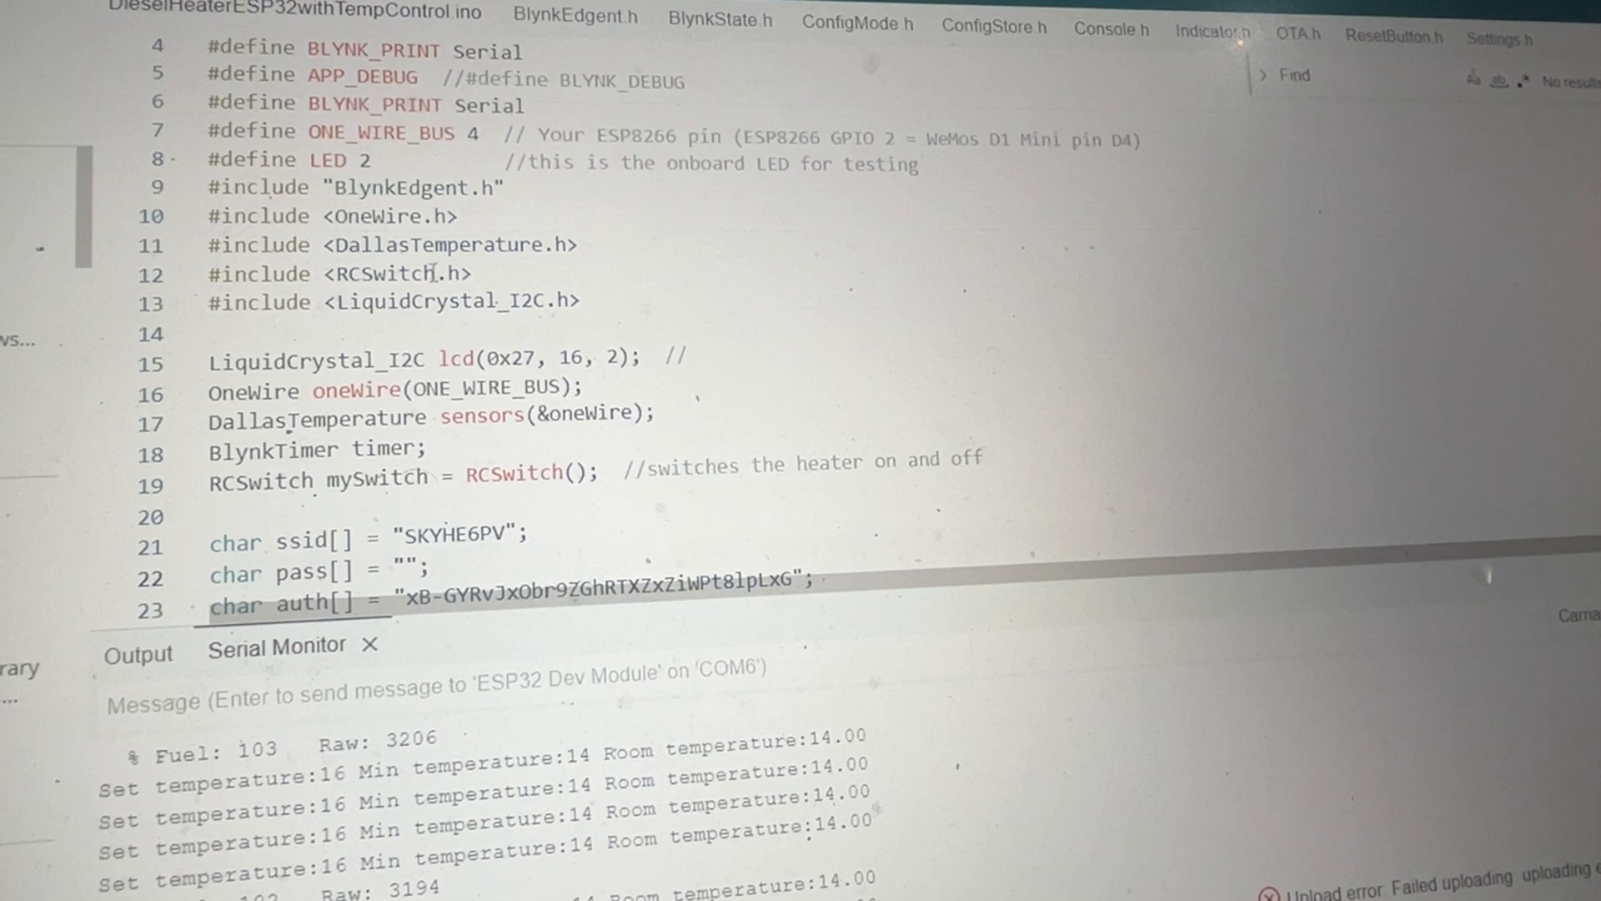
mouse_move(383, 274)
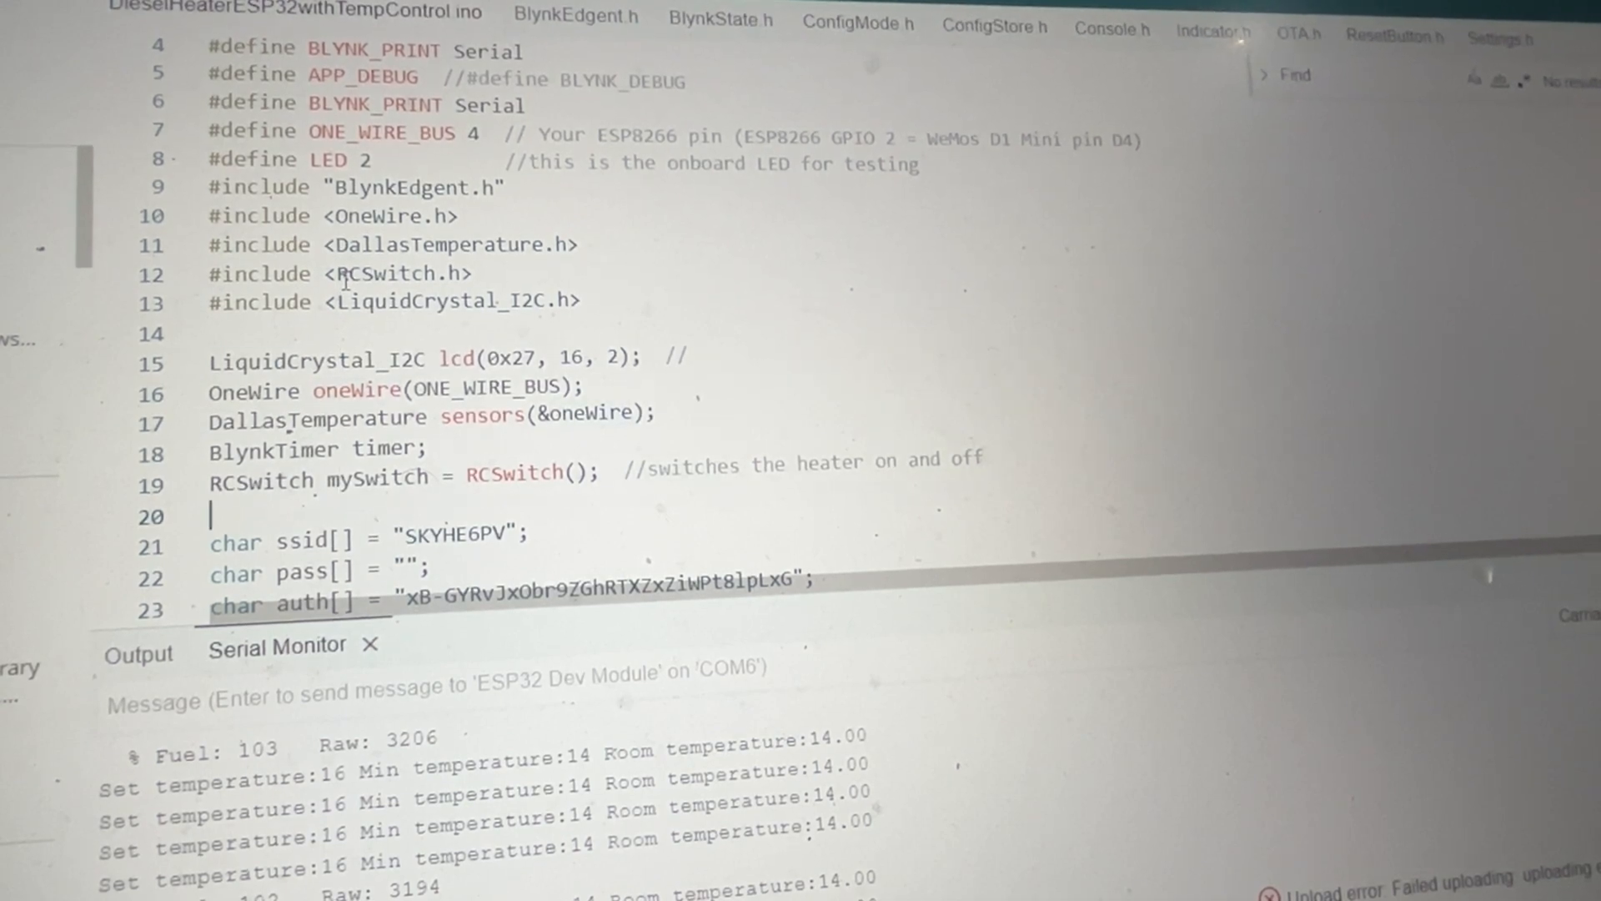
Step: Scroll past the #define lines to the fuel calibration, RF on/off codes and temperature range variables
scroll(down, 3)
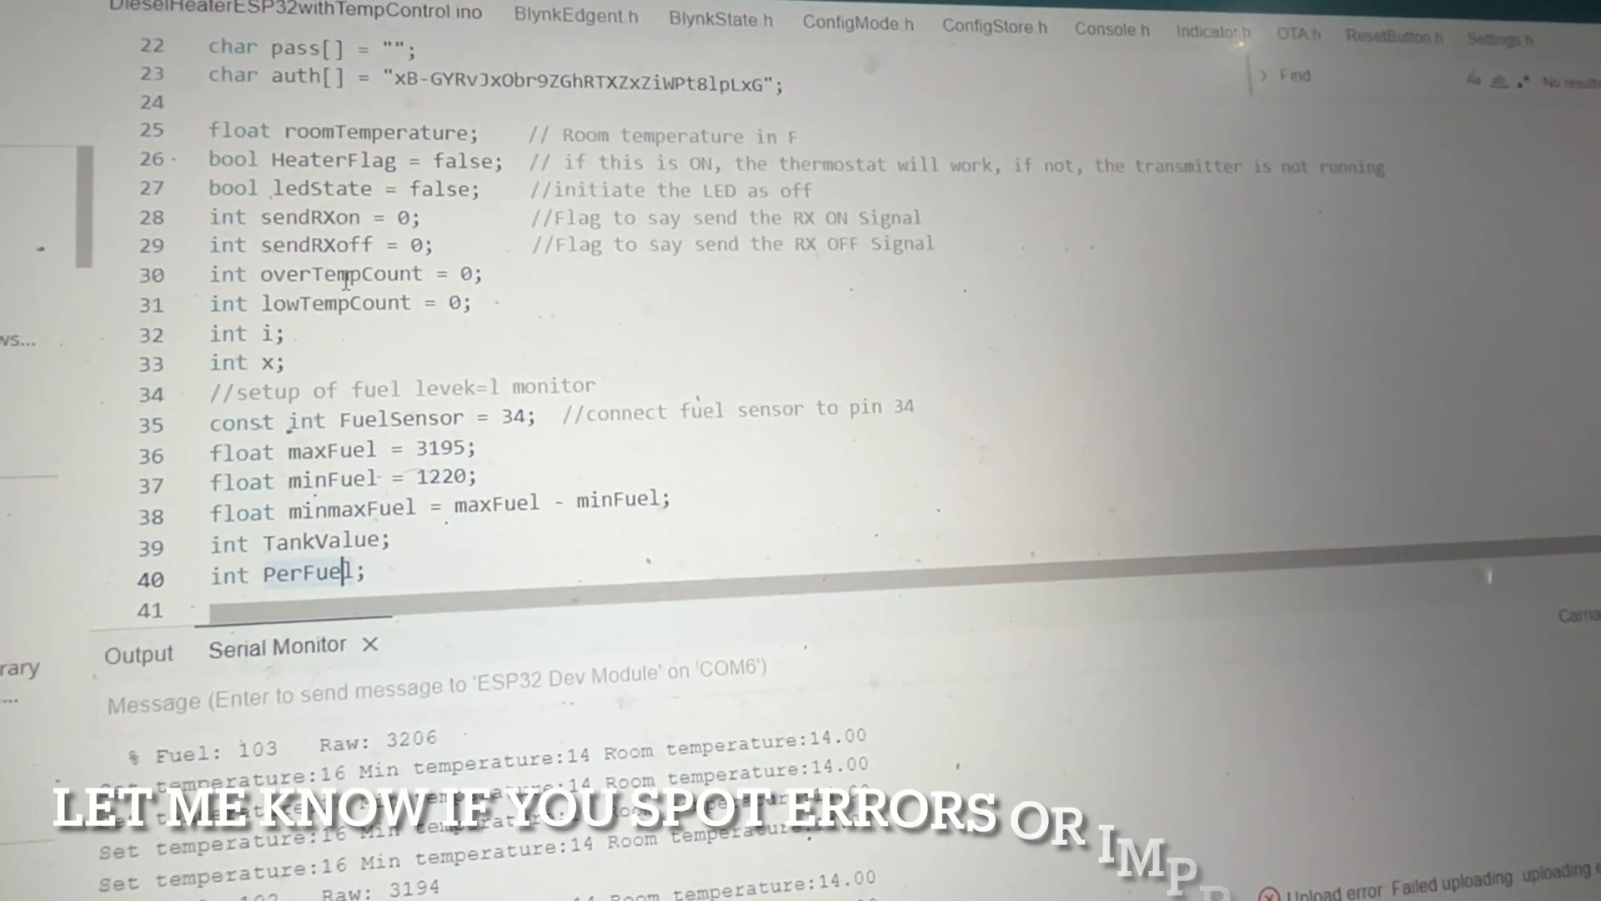
scroll(down, 3)
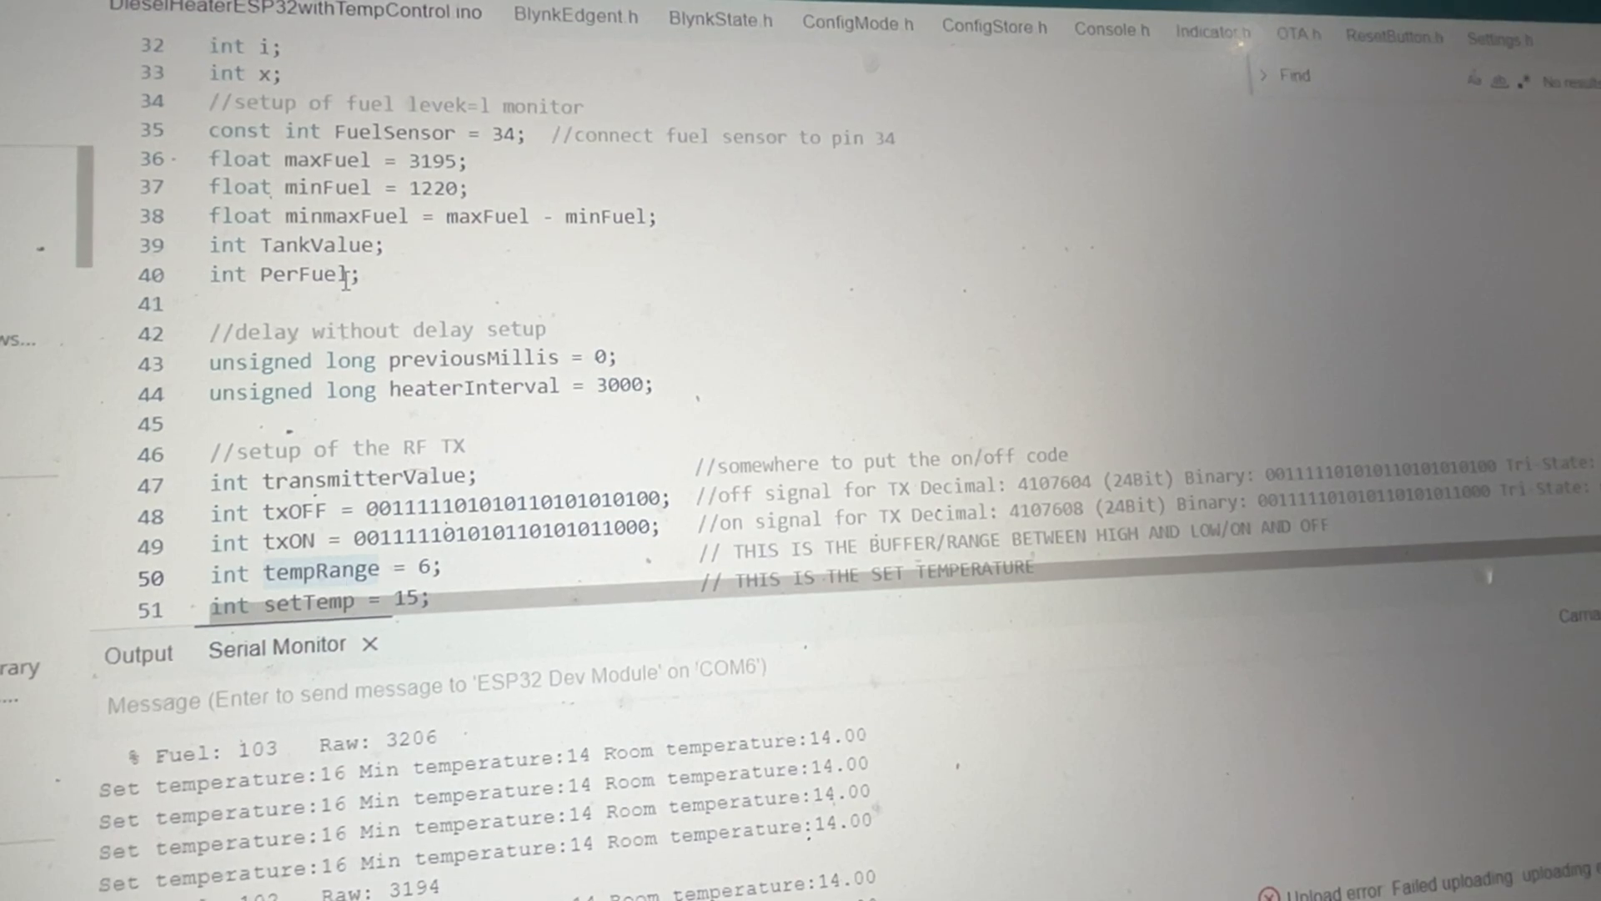
scroll(down, 3)
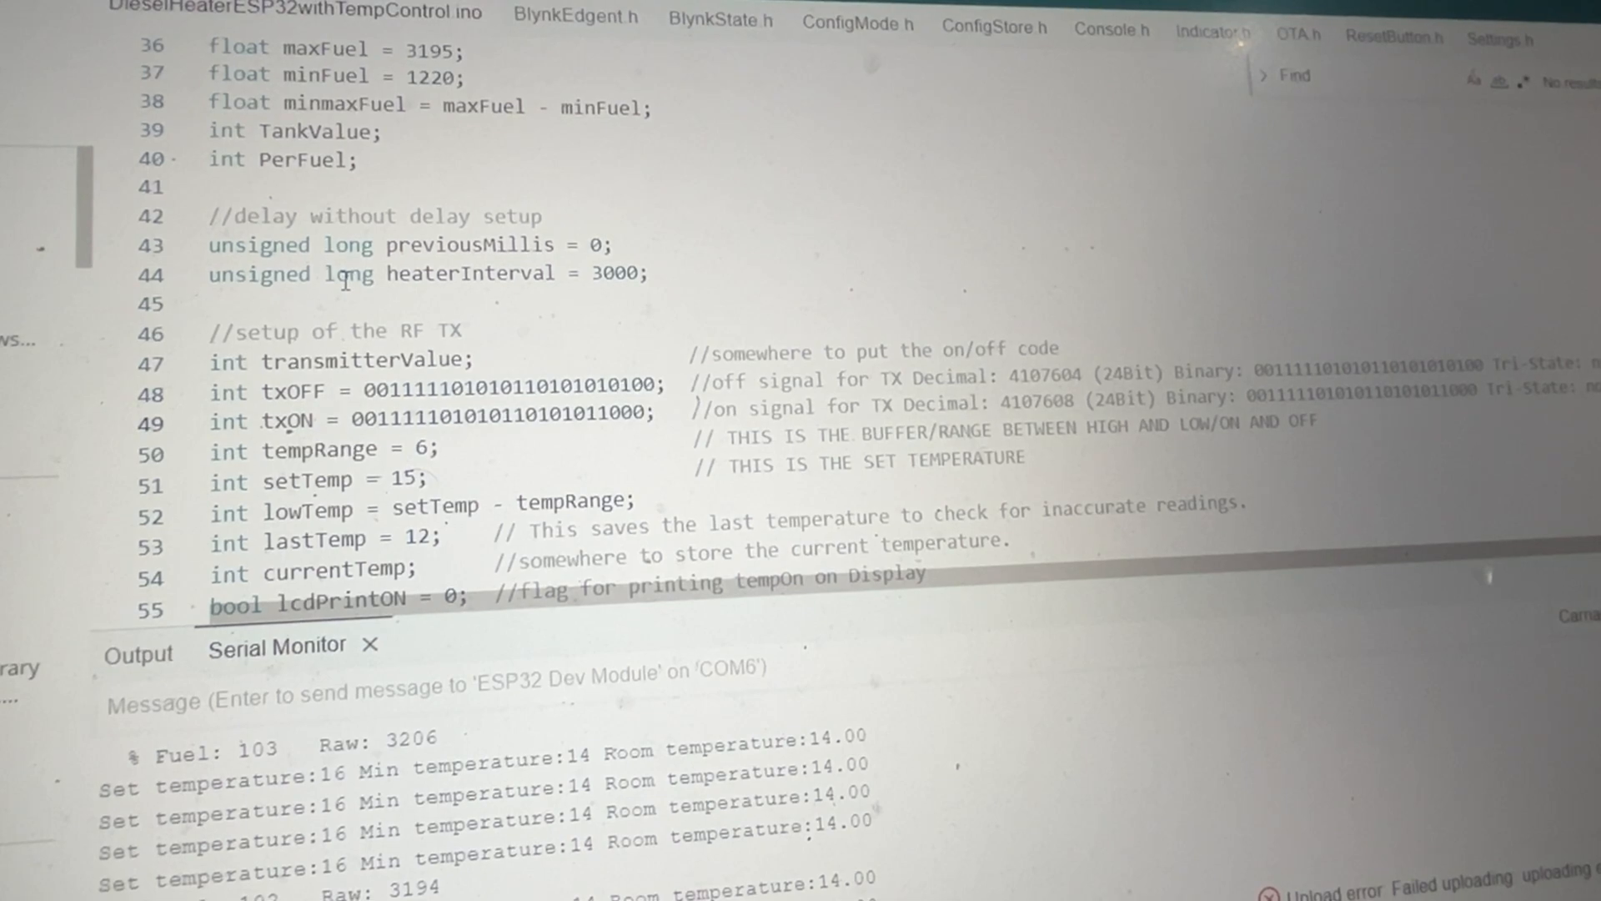
click(342, 390)
text(bool lcdPrintOFF = 0;)
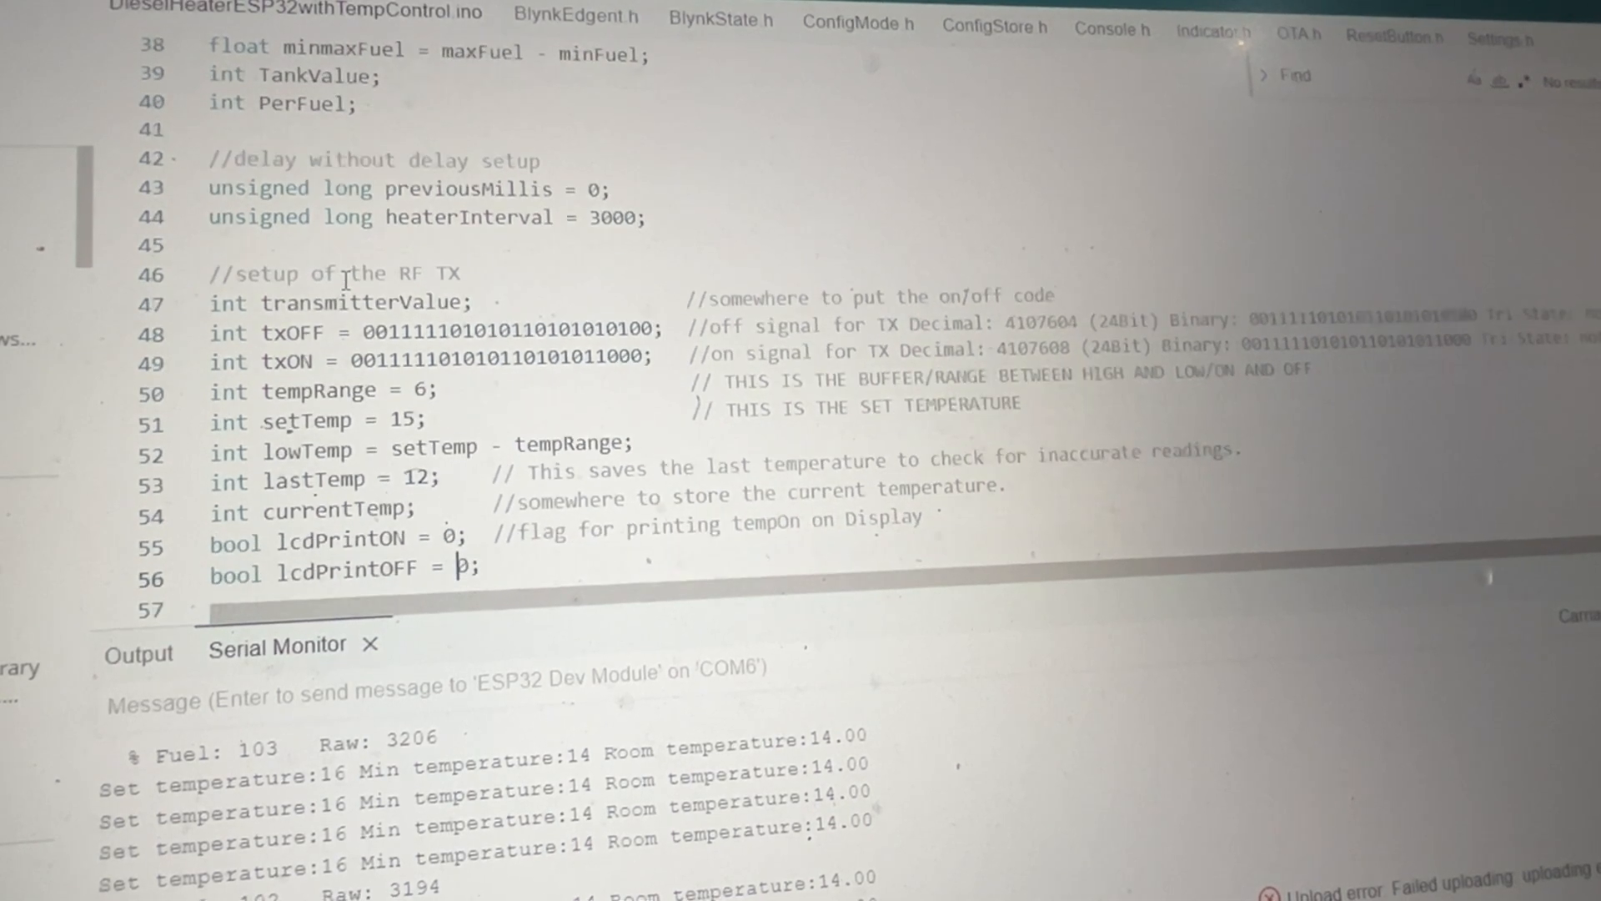
Step: Scroll through void setup() to its timer scheduling for temperatures, monitoring, fuel and LCD refresh
scroll(down, 3)
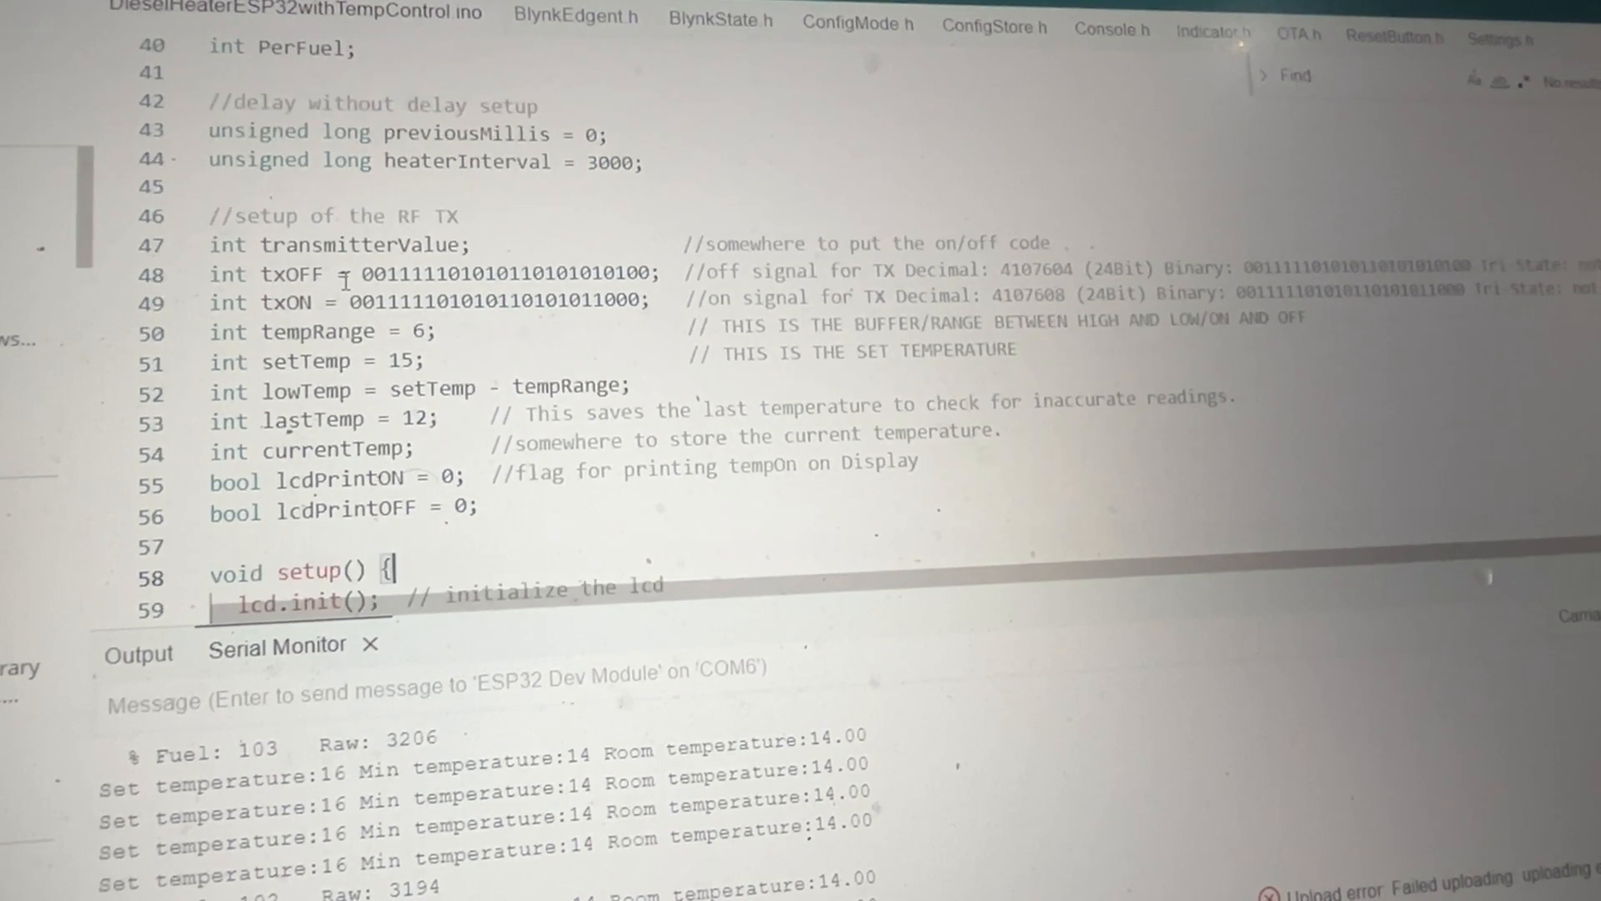
scroll(down, 3)
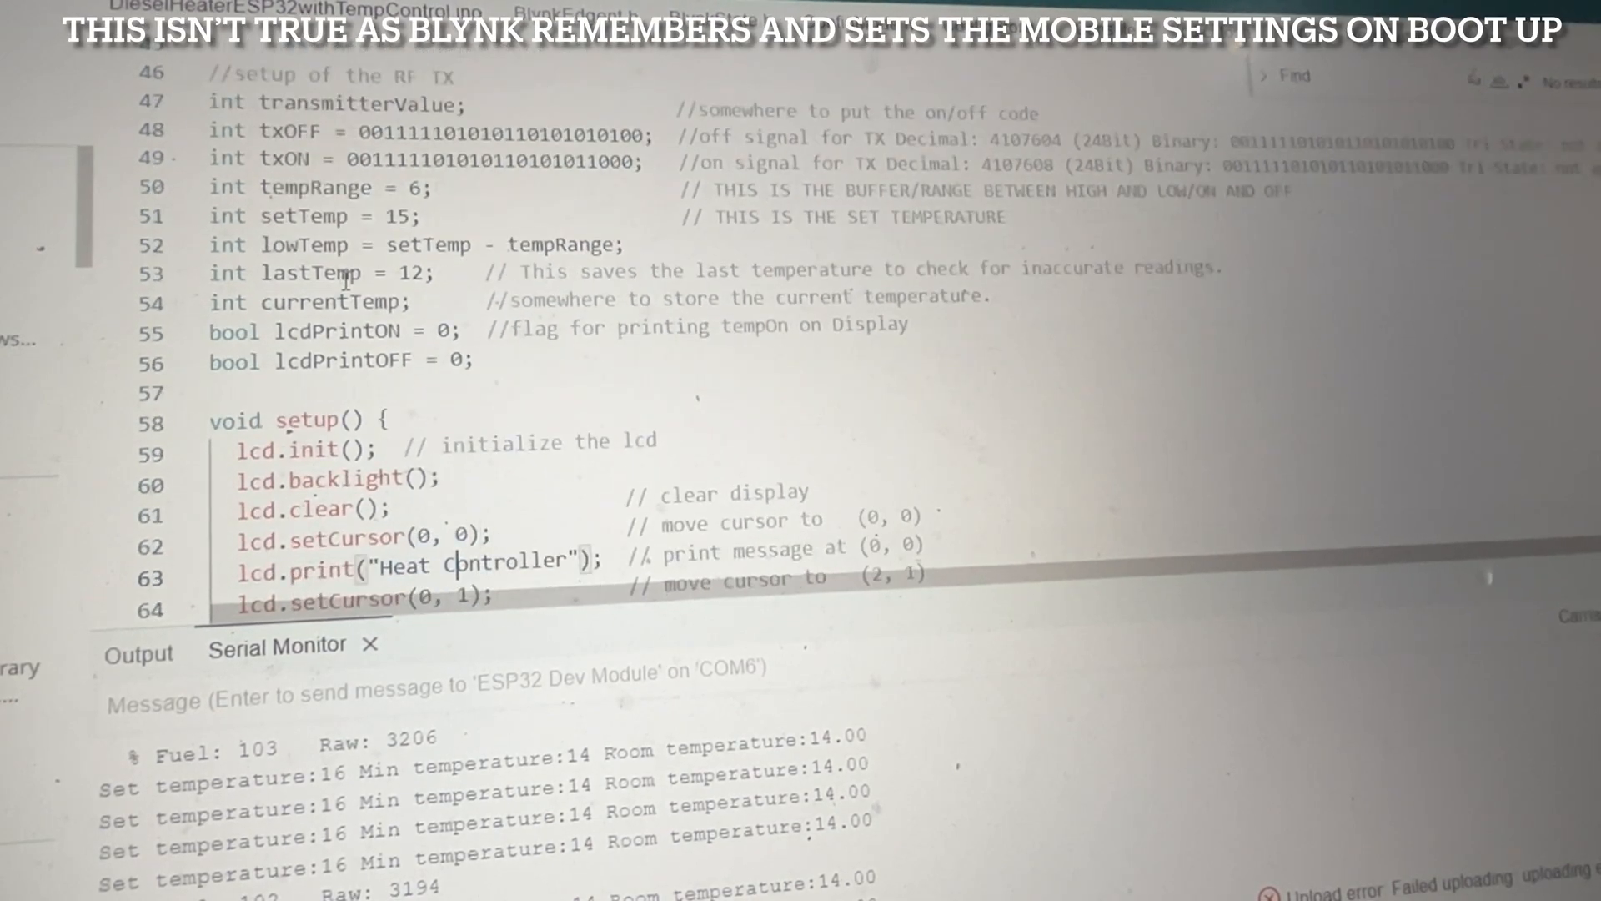
scroll(down, 3)
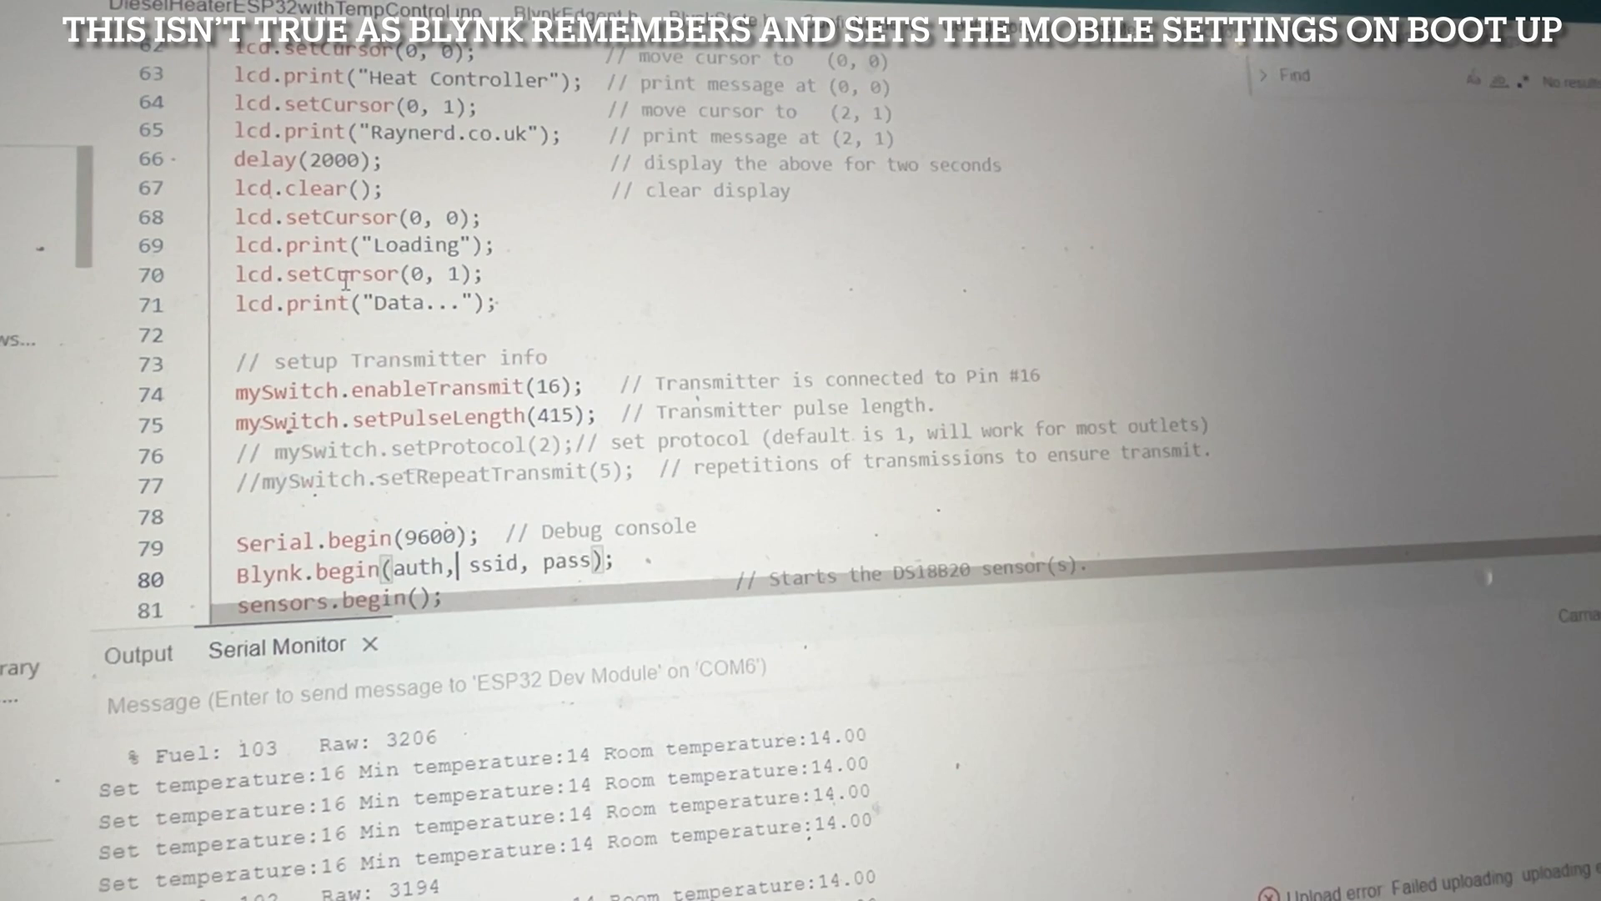
scroll(down, 3)
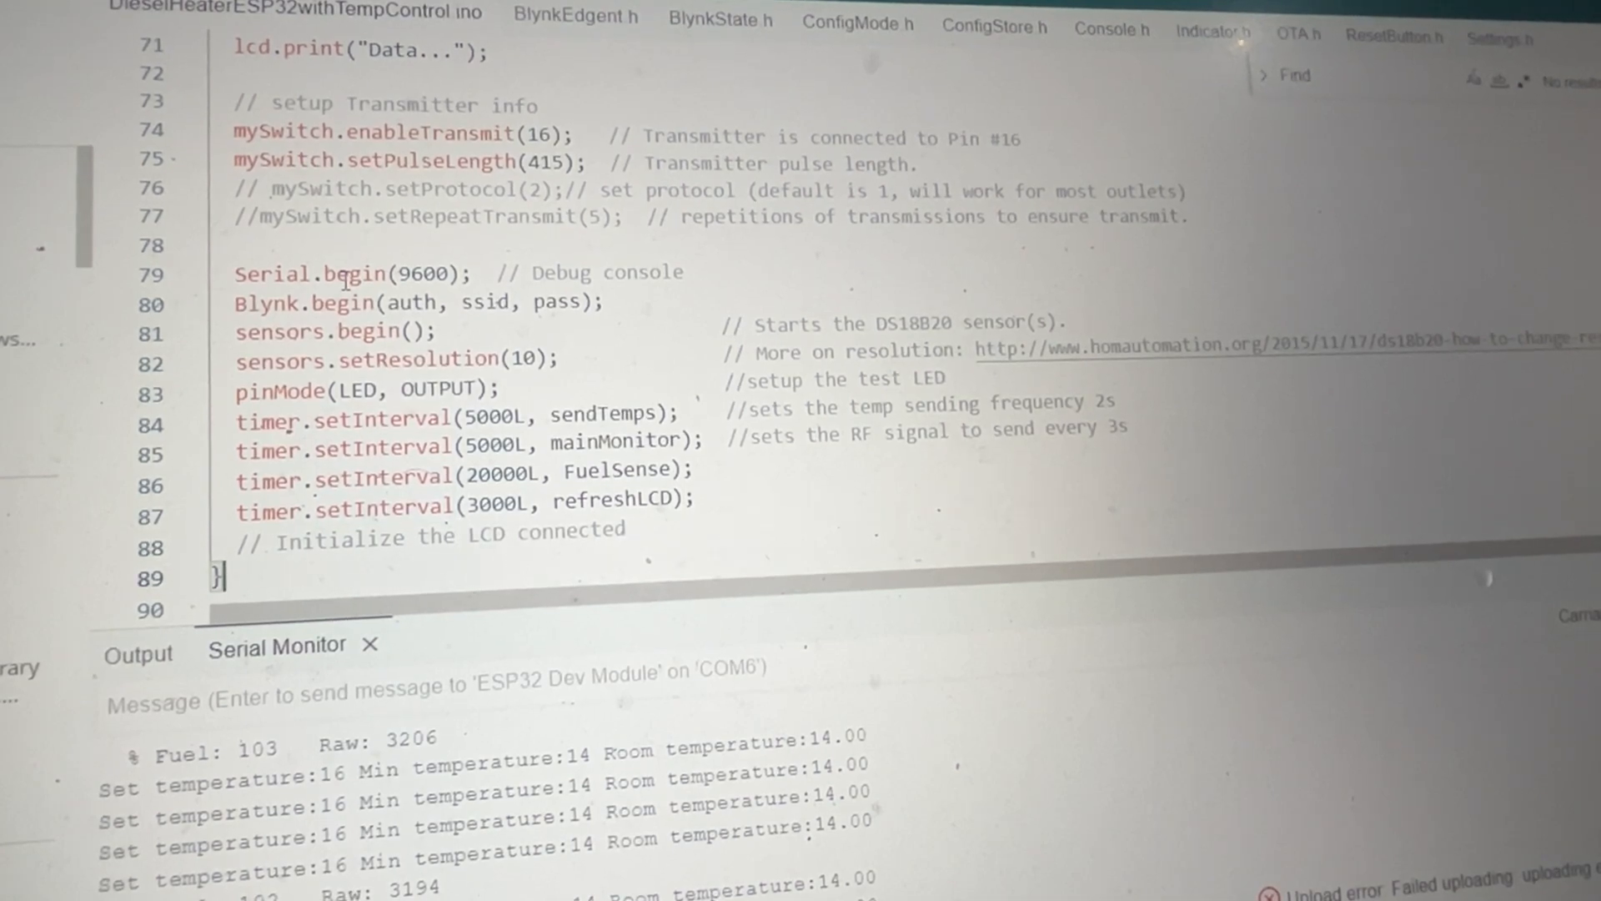
Step: Scroll past BLYNK_CONNECTED to the BLYNK_WRITE(V0) and BLYNK_WRITE(V3) handlers
scroll(down, 3)
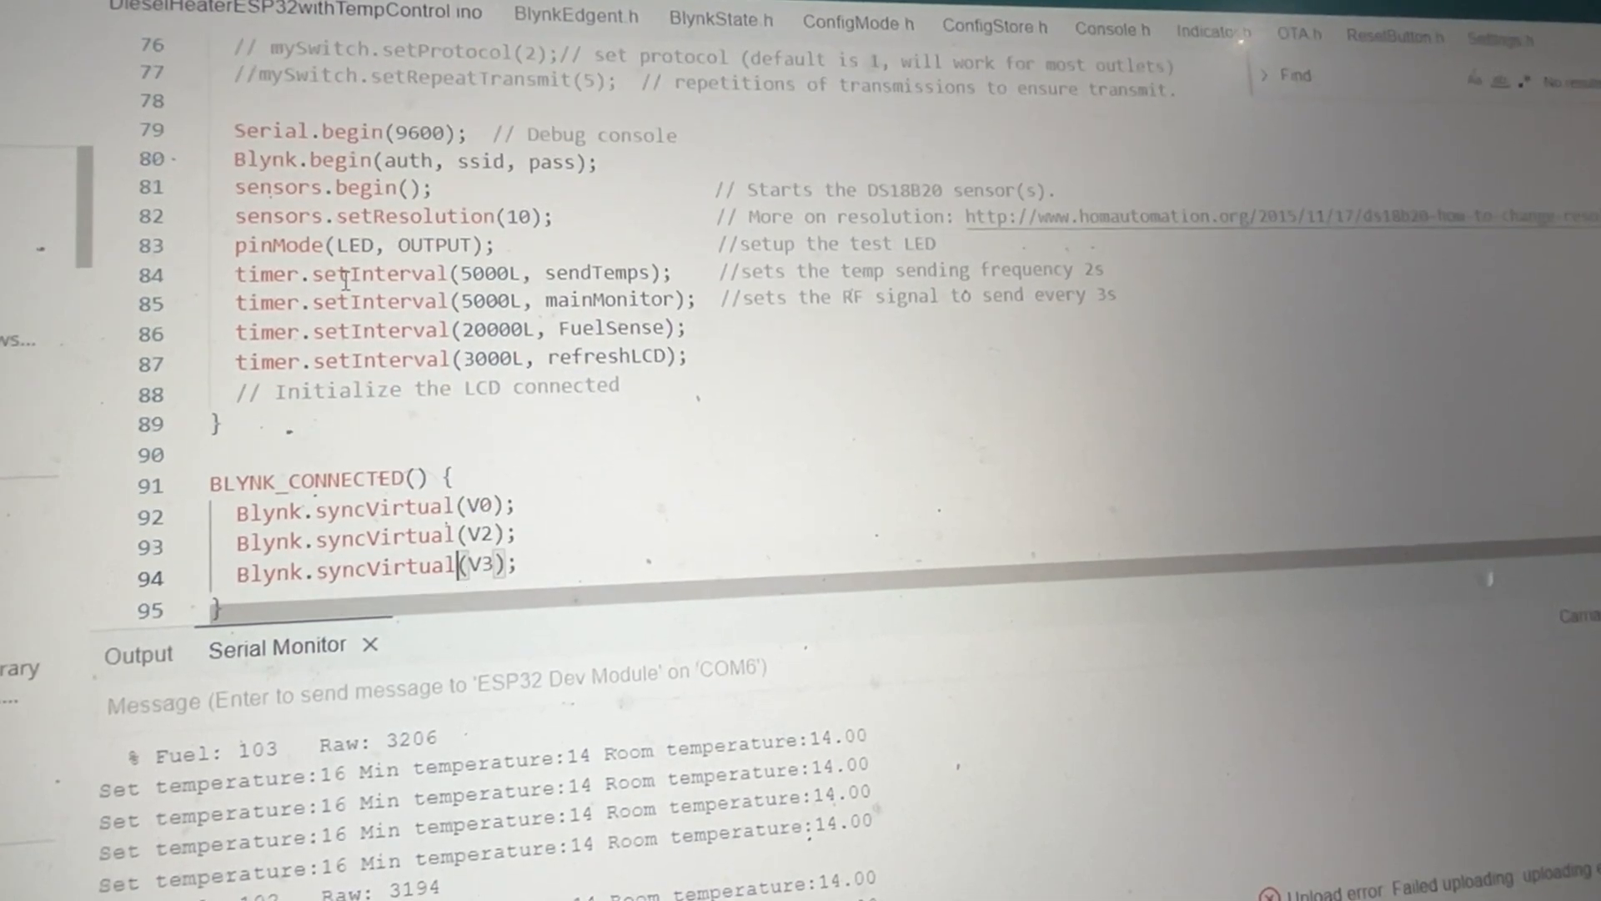
scroll(down, 3)
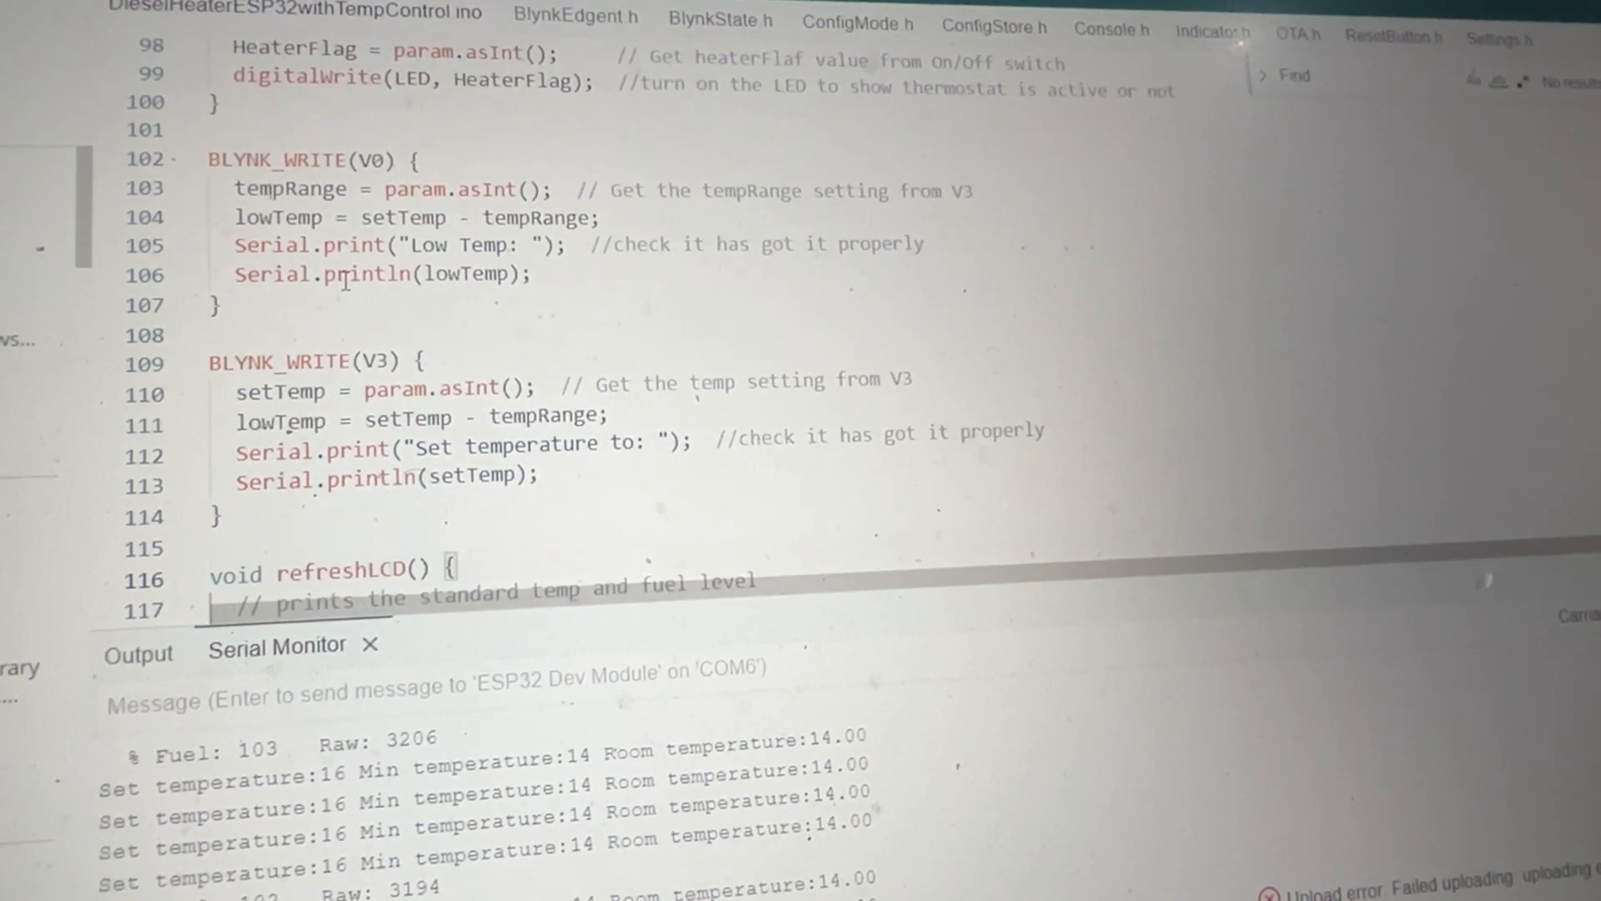
Step: Scroll through refreshLCD, FuelSense and sendTemps to SendRFon, SendRFoff and the start of mainMonitor
scroll(down, 3)
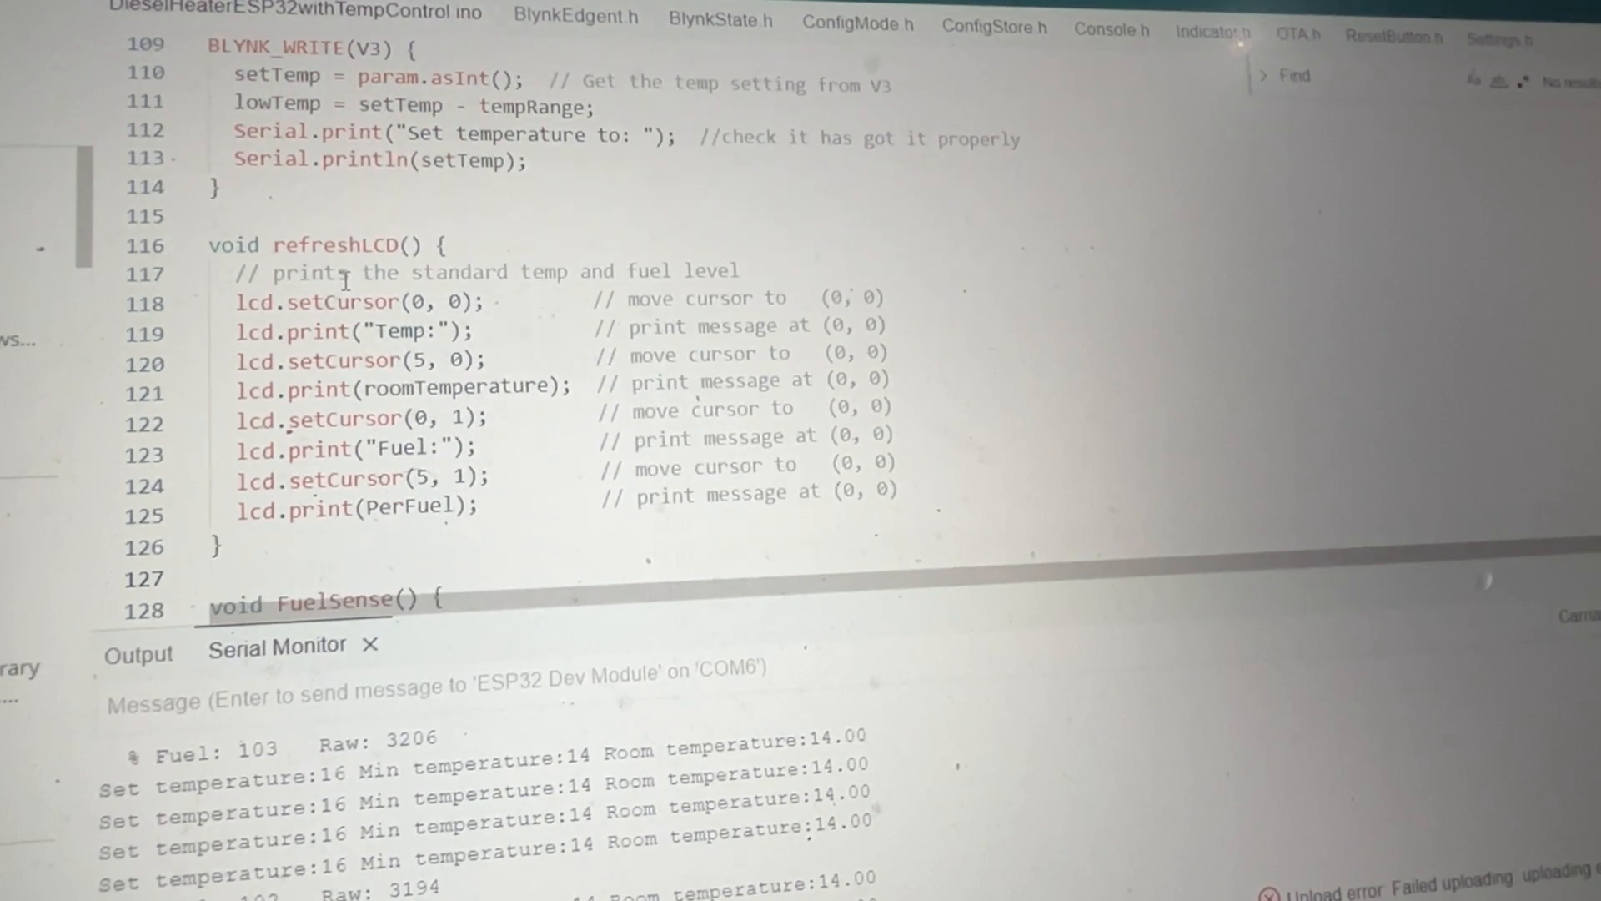
scroll(down, 3)
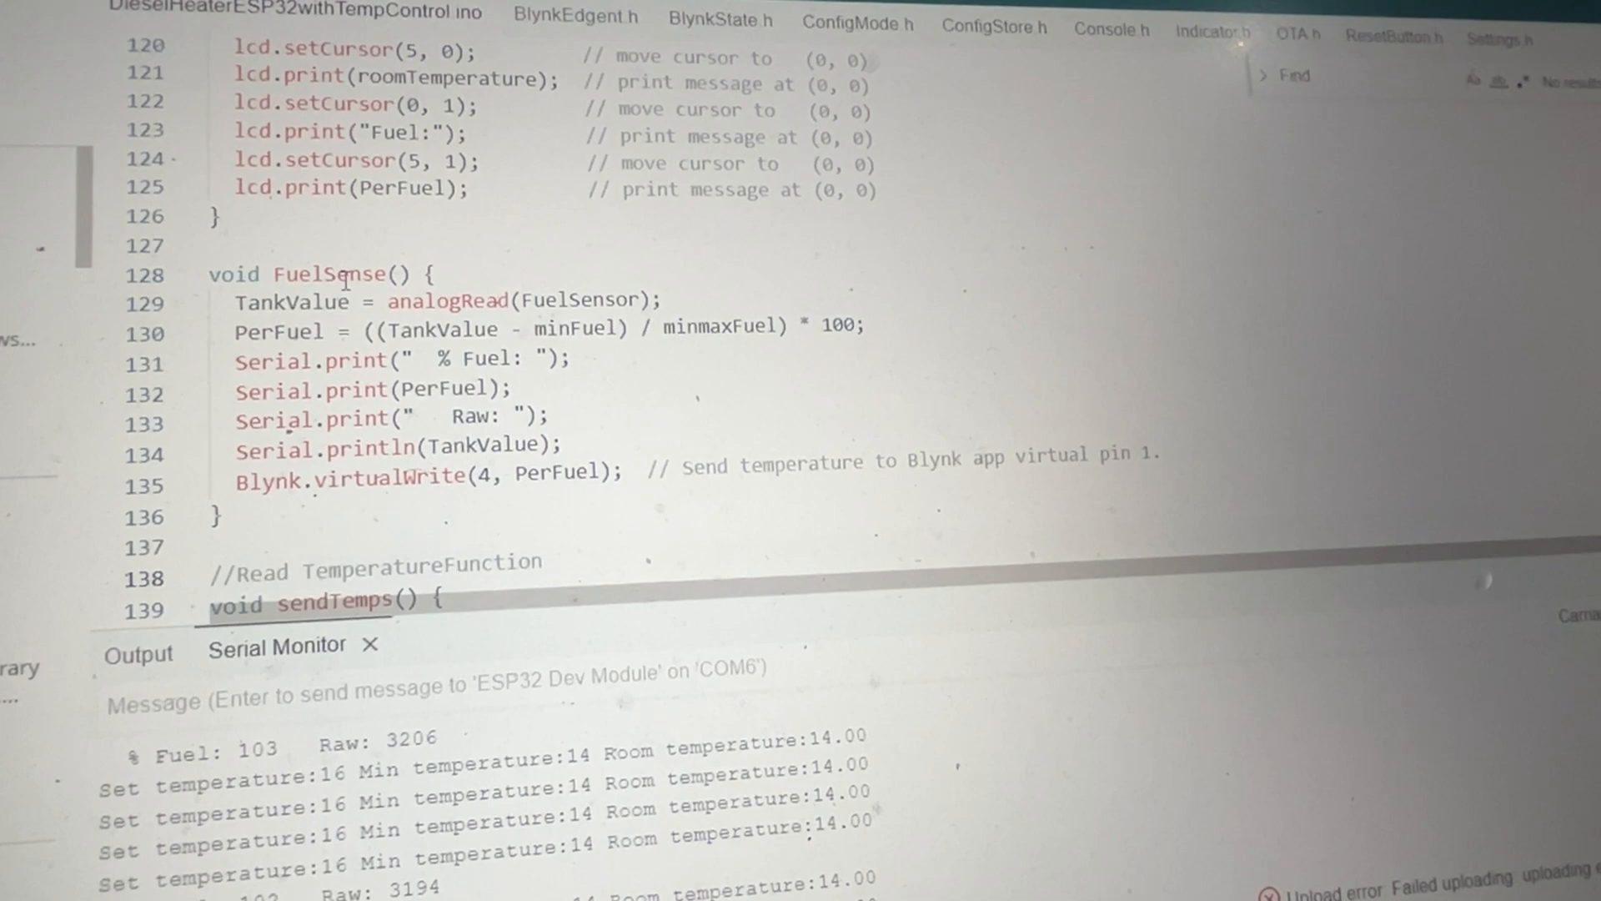
scroll(down, 3)
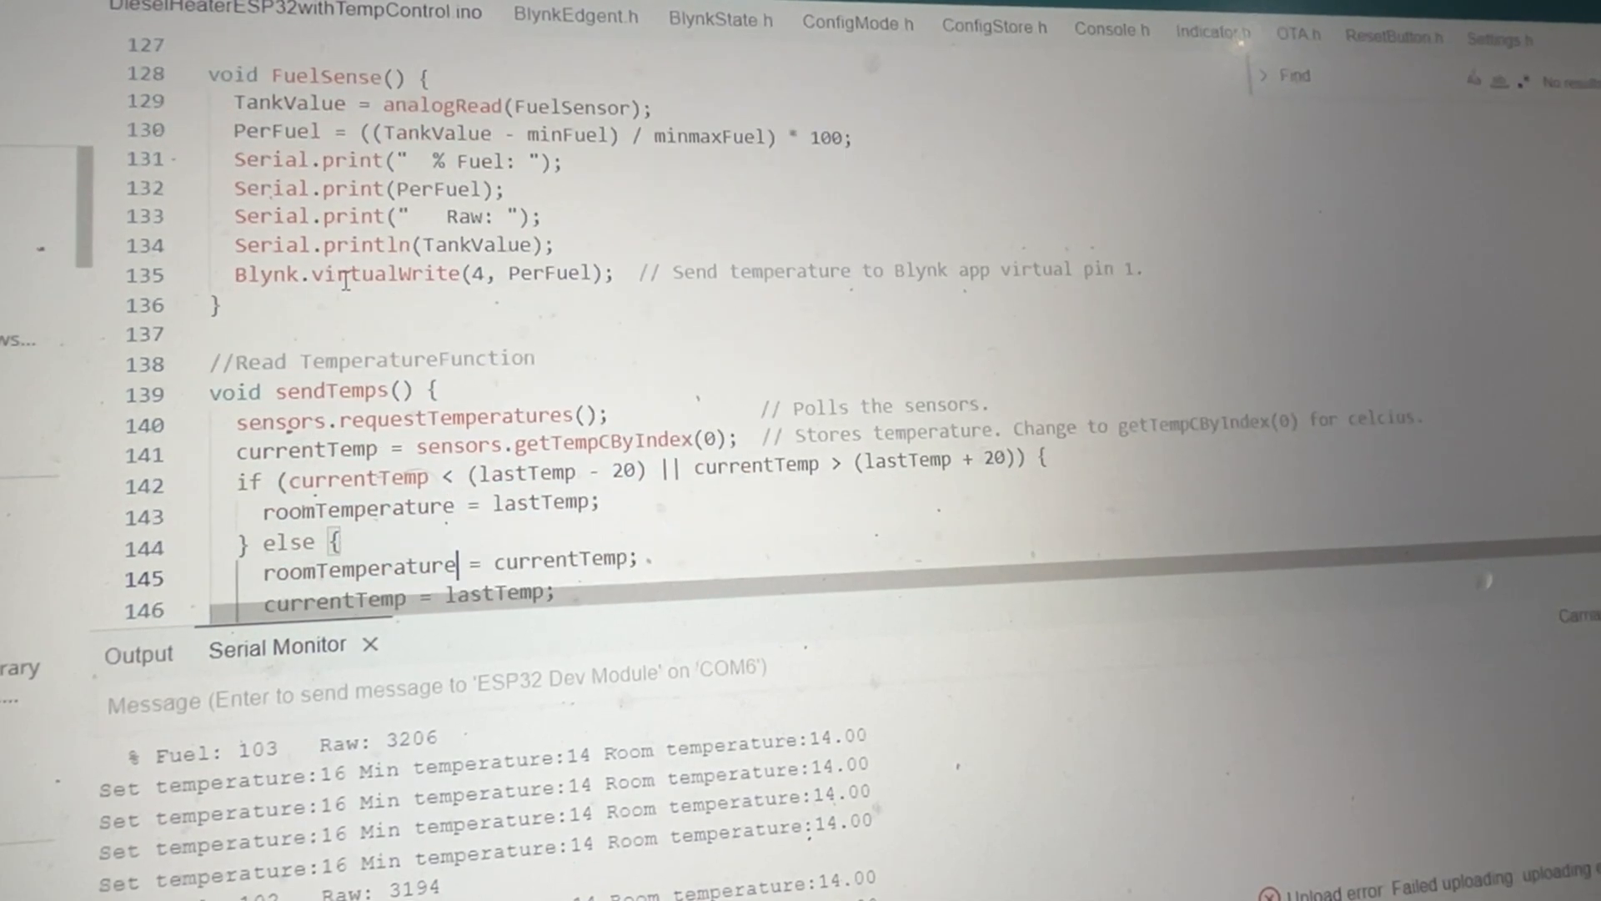
scroll(down, 3)
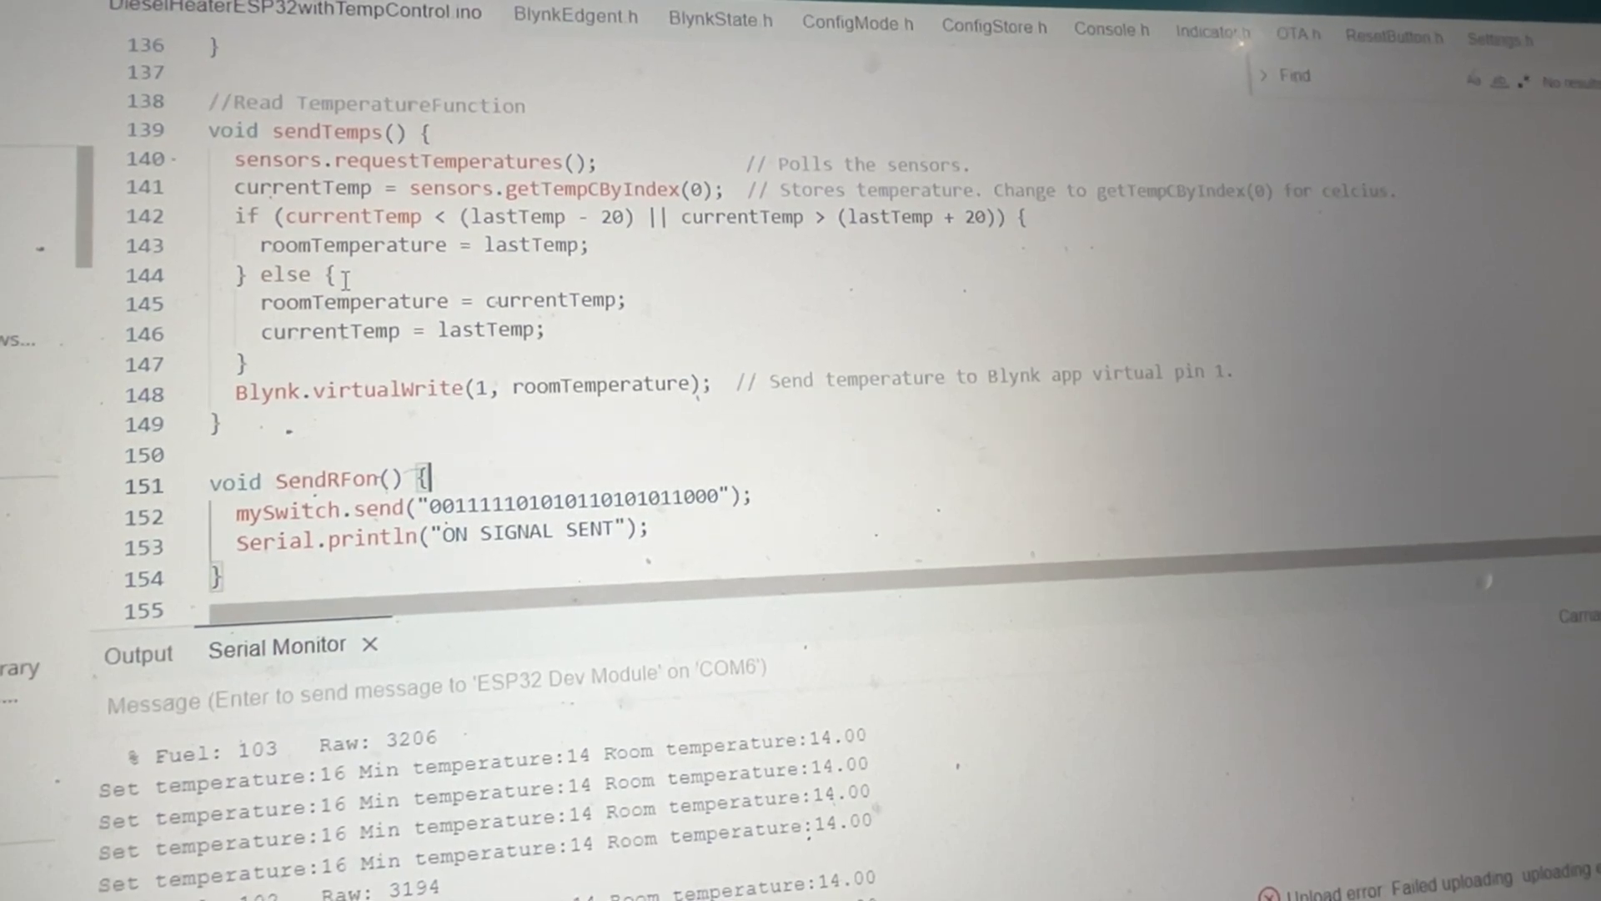
scroll(down, 3)
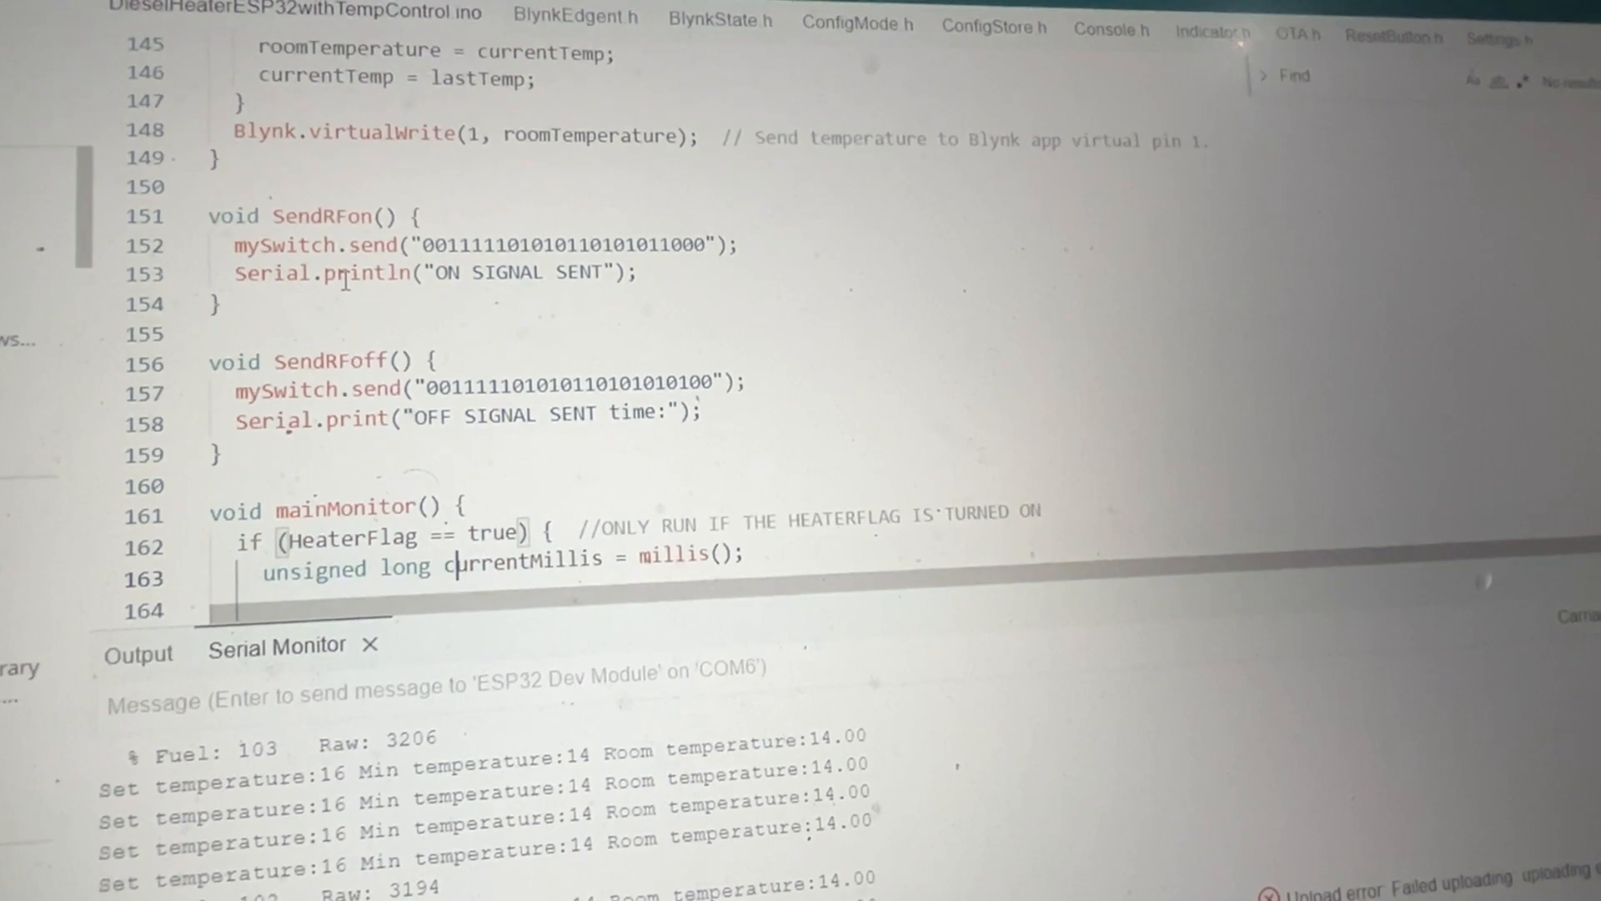
Step: Scroll through mainMonitor's over- and under-temperature counters down to void loop()
scroll(down, 3)
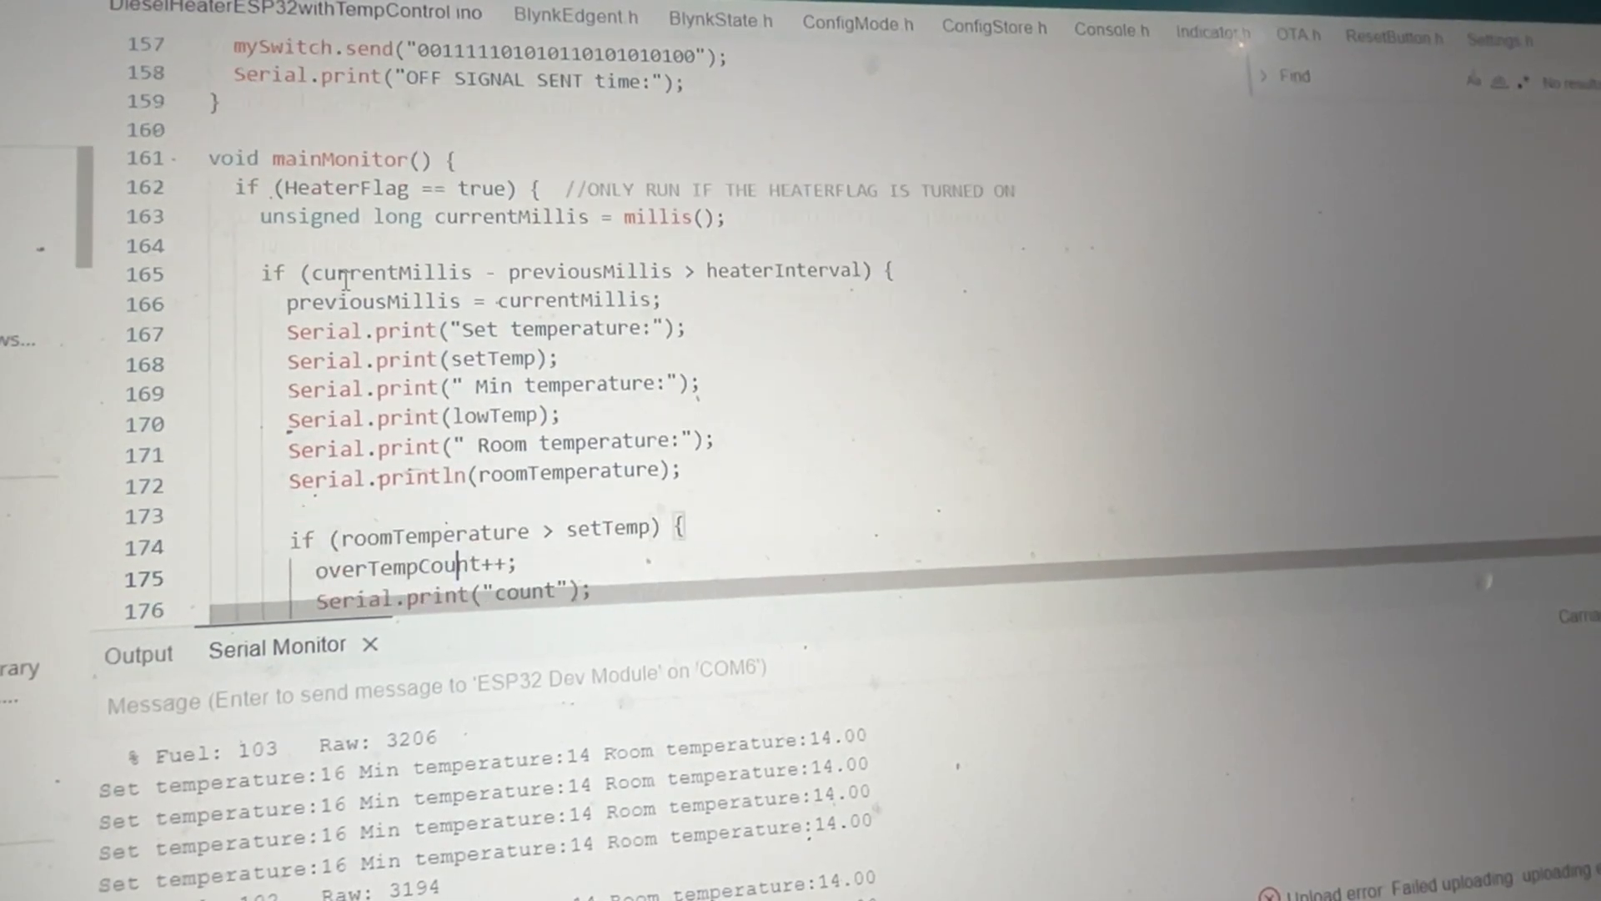
scroll(down, 3)
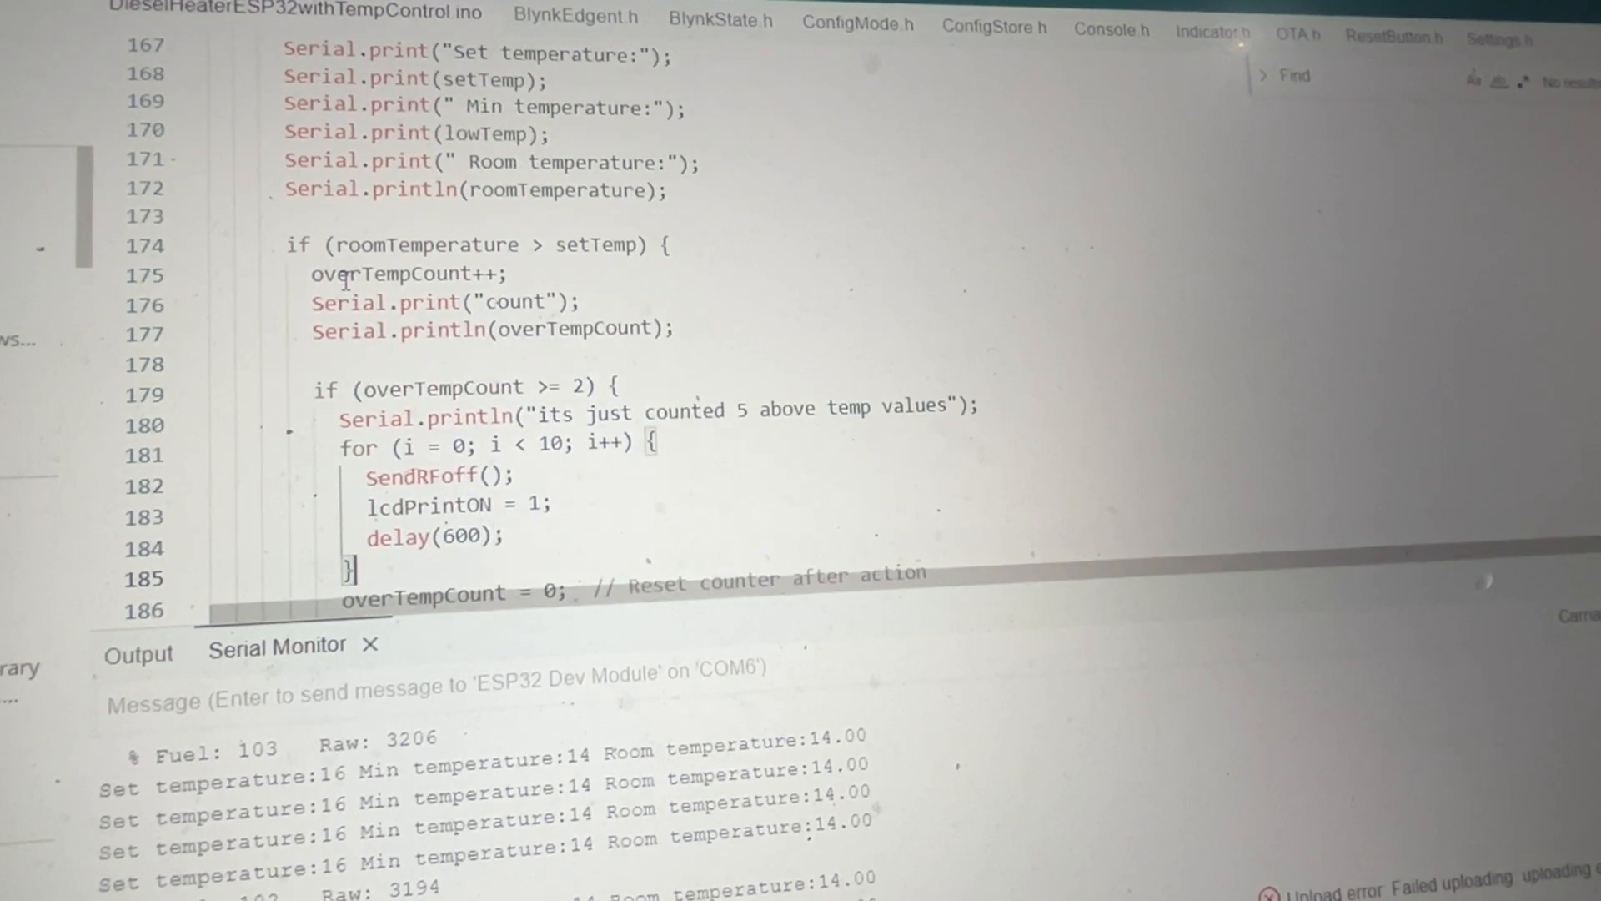
scroll(down, 3)
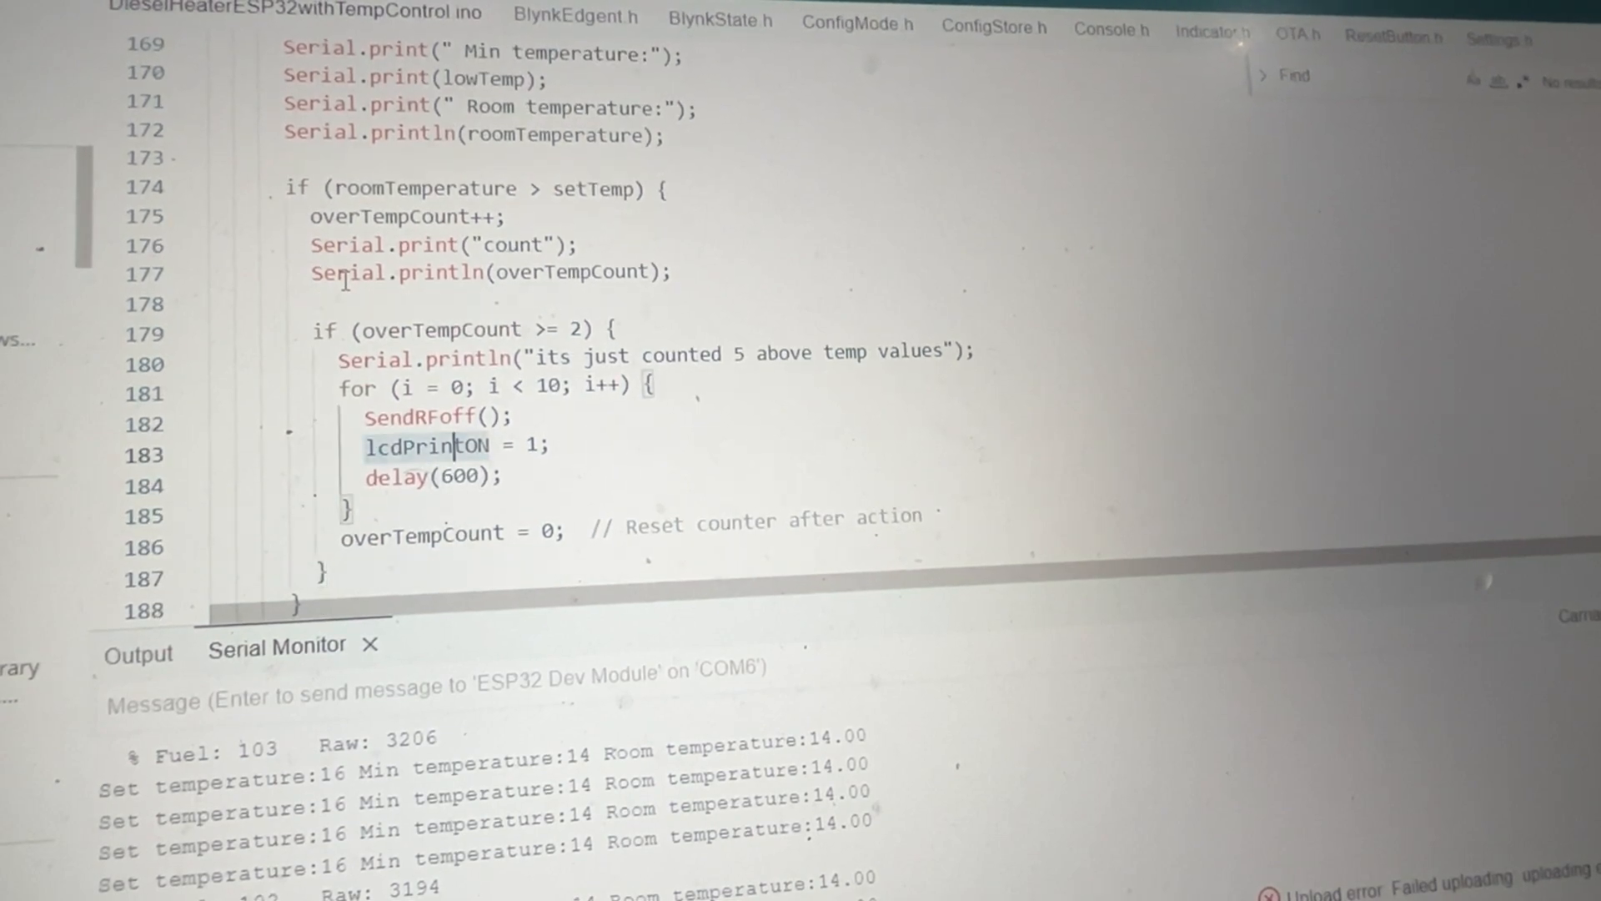
scroll(down, 3)
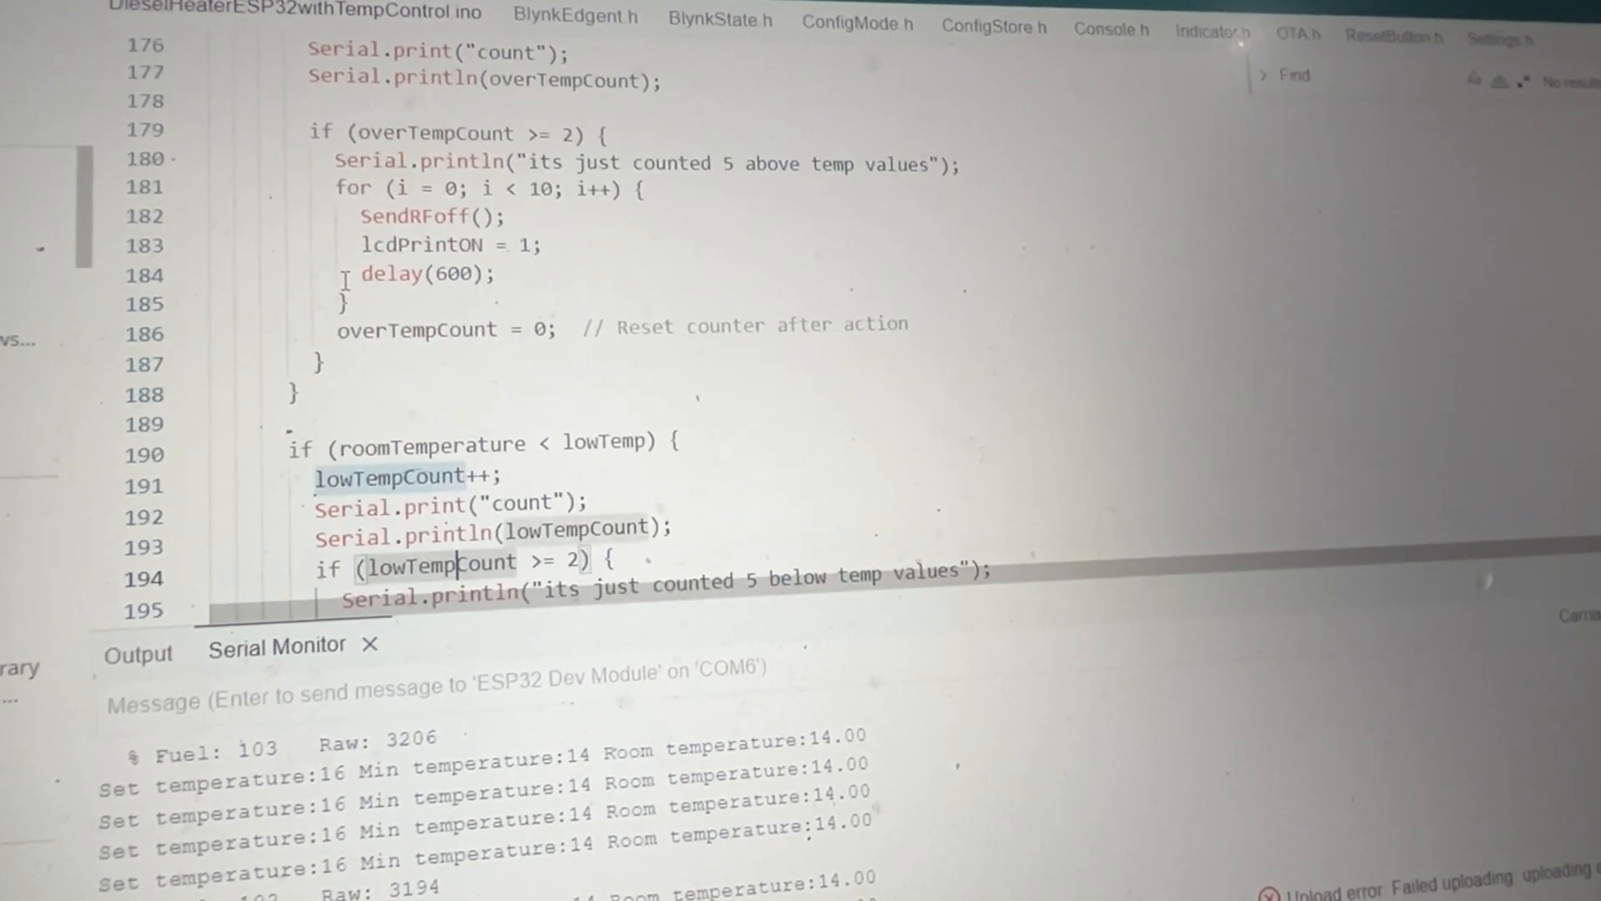
scroll(down, 3)
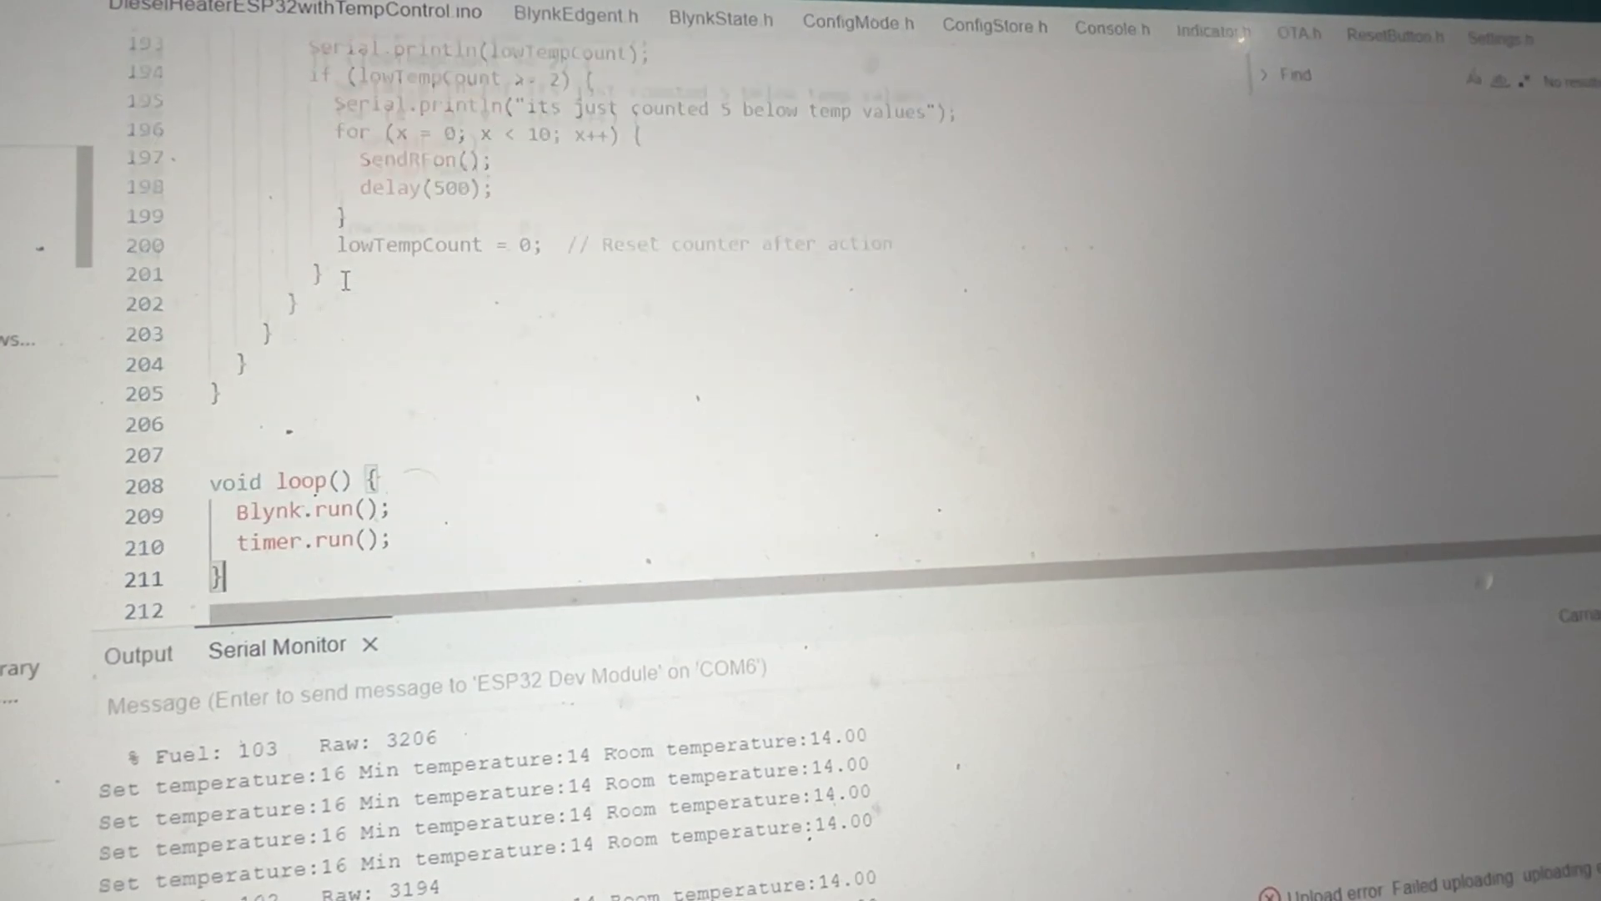